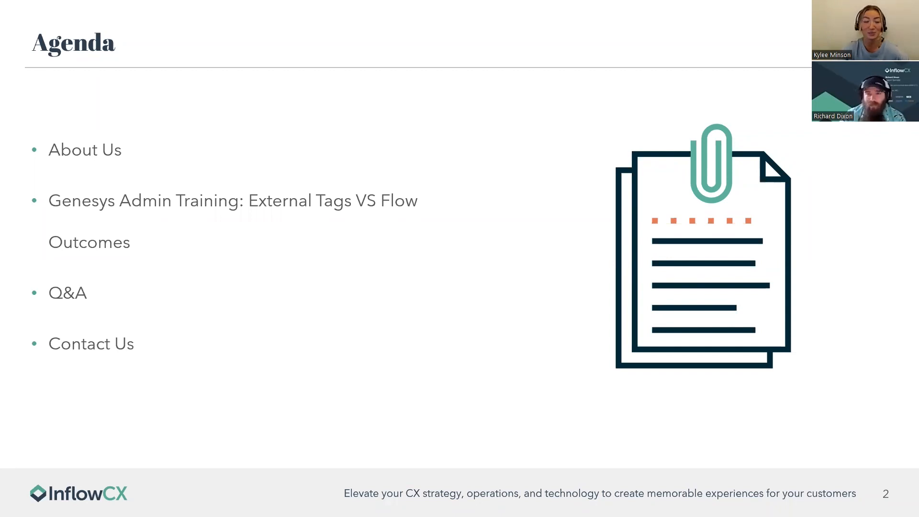
Advance the presentation from the Agenda slide through Who We Are to Our Customers.
{"action": "key", "text": "Right"}
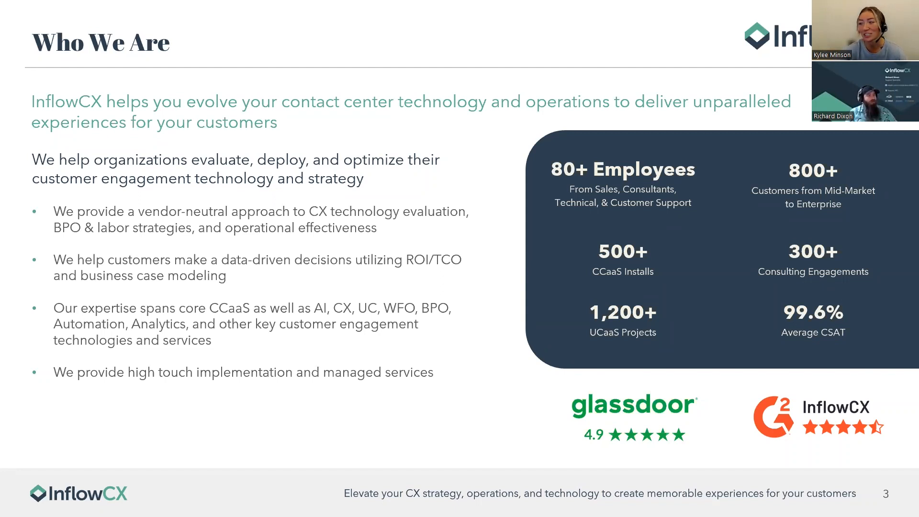
{"action": "key", "text": "Right"}
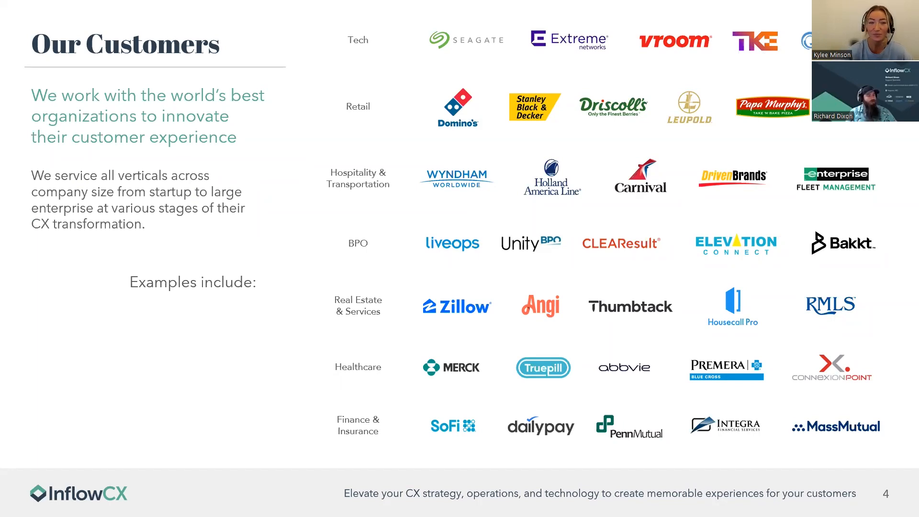
{"action": "key", "text": "Right"}
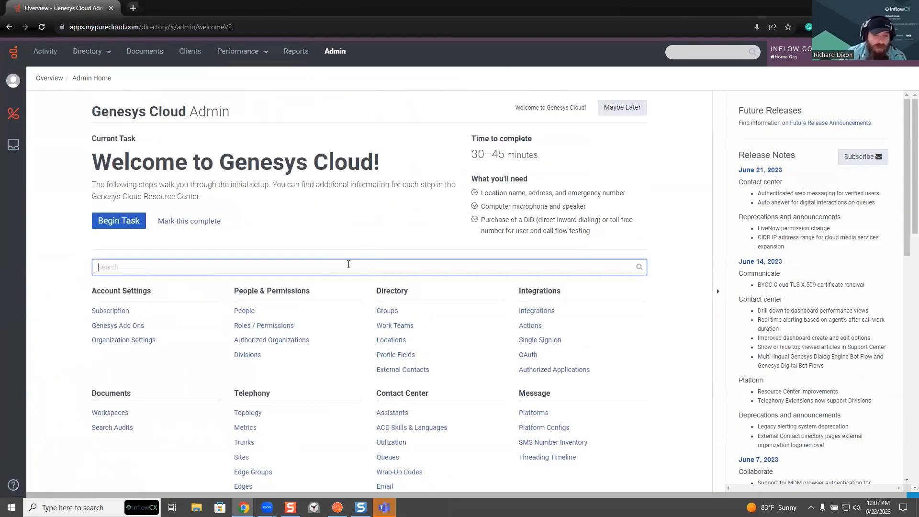
Find Flow Outcomes in Admin search and start a new flow outcome.
{"action": "type", "text": "flo"}
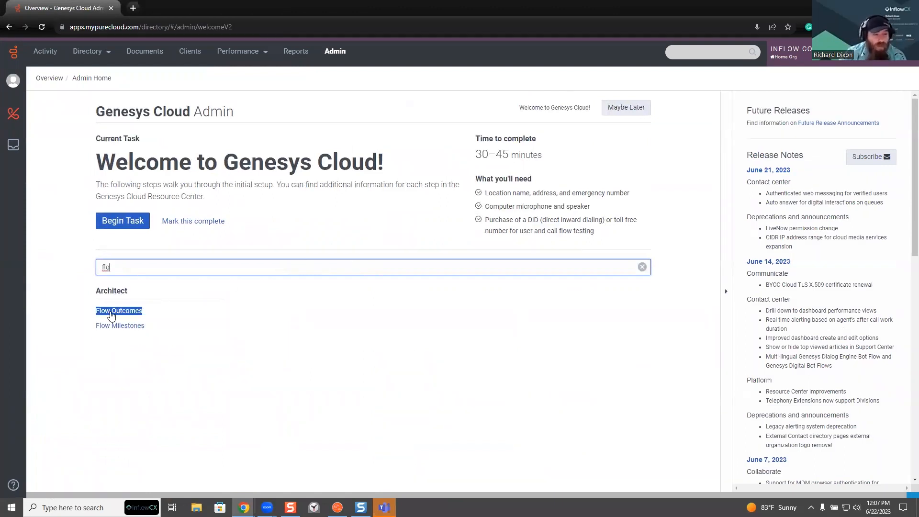
{"action": "left_click", "coordinate": [119, 311]}
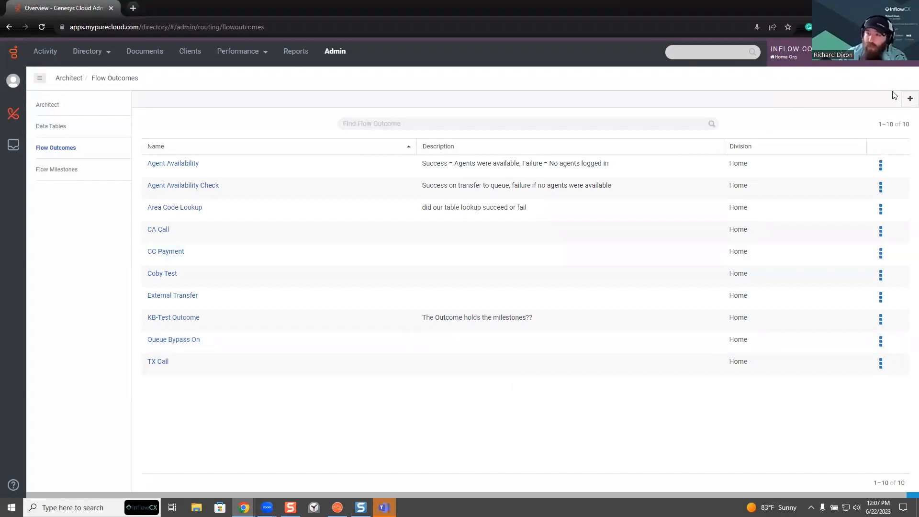
{"action": "left_click", "coordinate": [910, 98]}
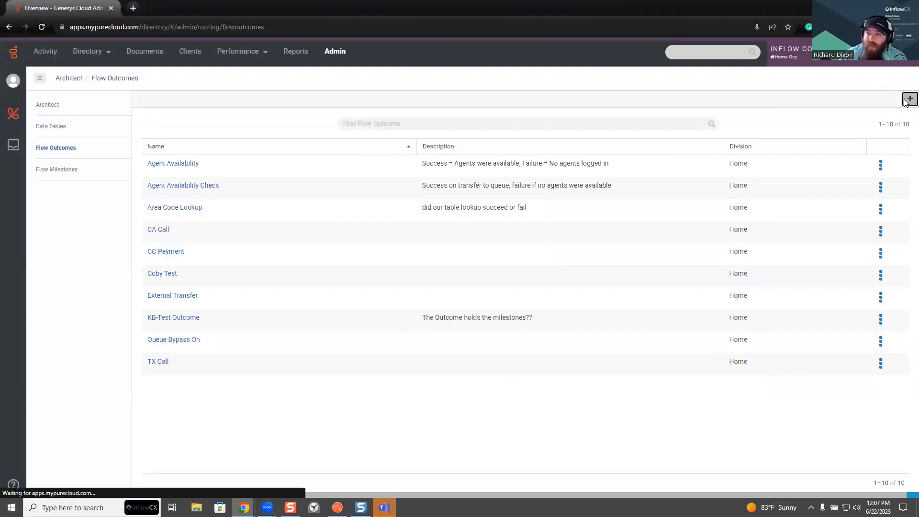
Name the flow outcome 'webinar' with description 'webtest' and save it.
{"action": "left_click", "coordinate": [910, 99]}
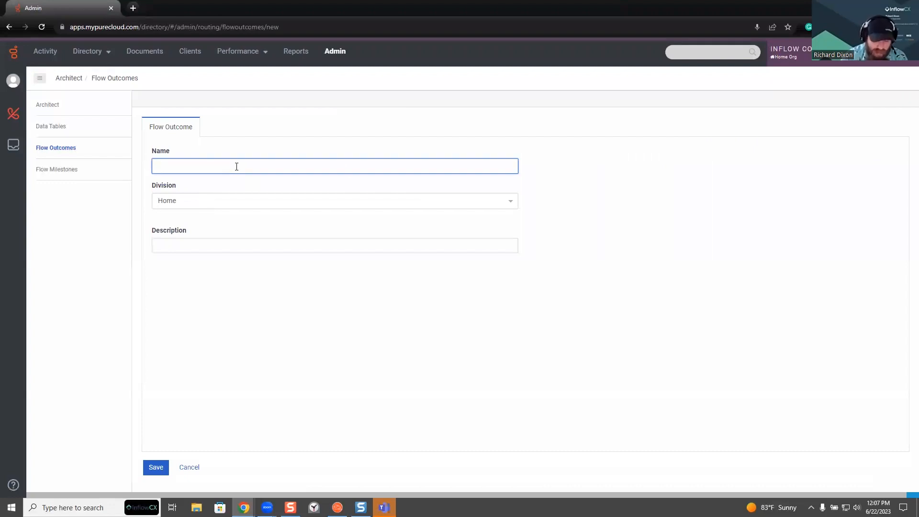
{"action": "type", "text": "webinar"}
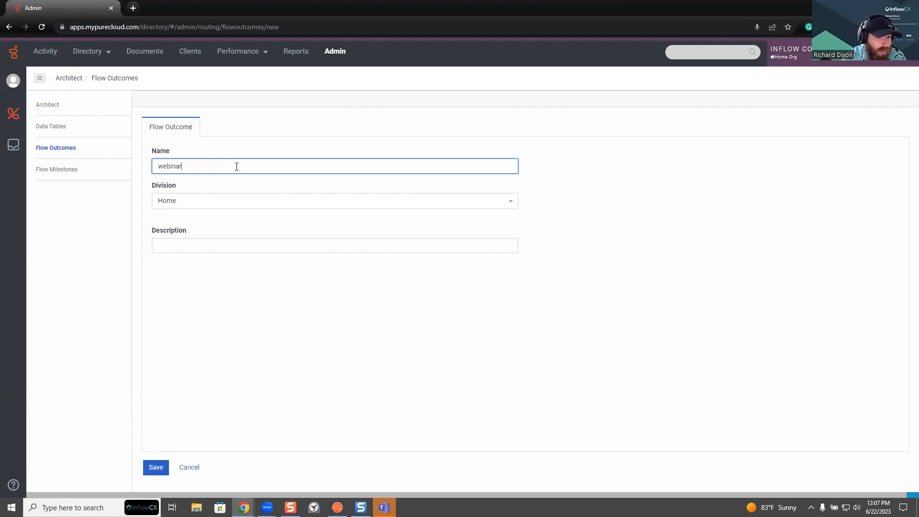
{"action": "left_click", "coordinate": [156, 468]}
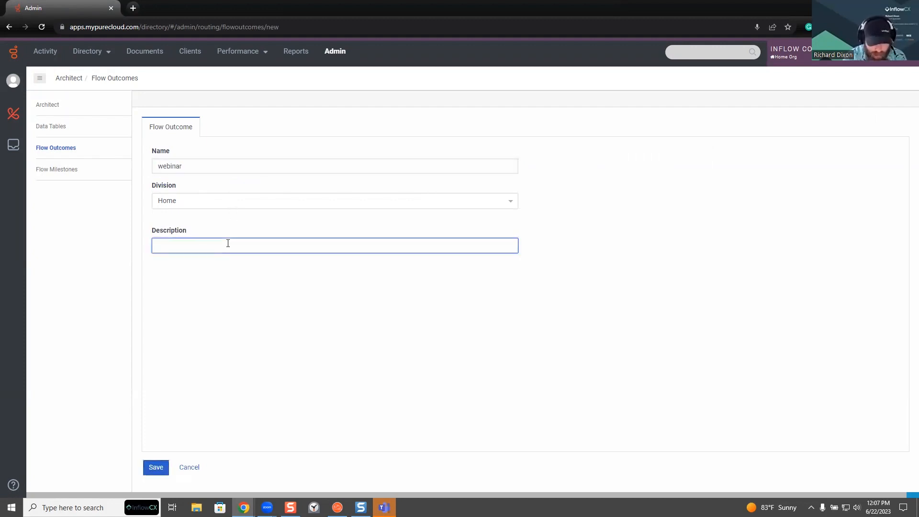
{"action": "type", "text": "webi"}
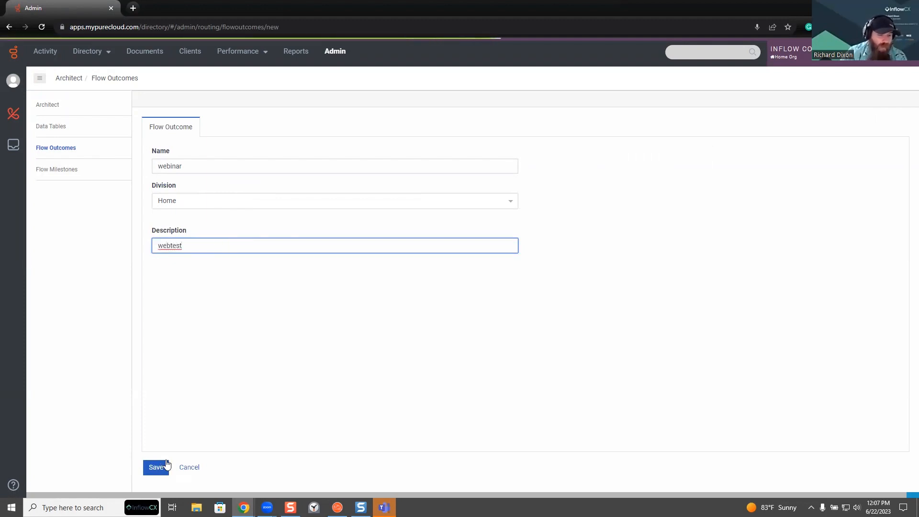
{"action": "left_click", "coordinate": [156, 467]}
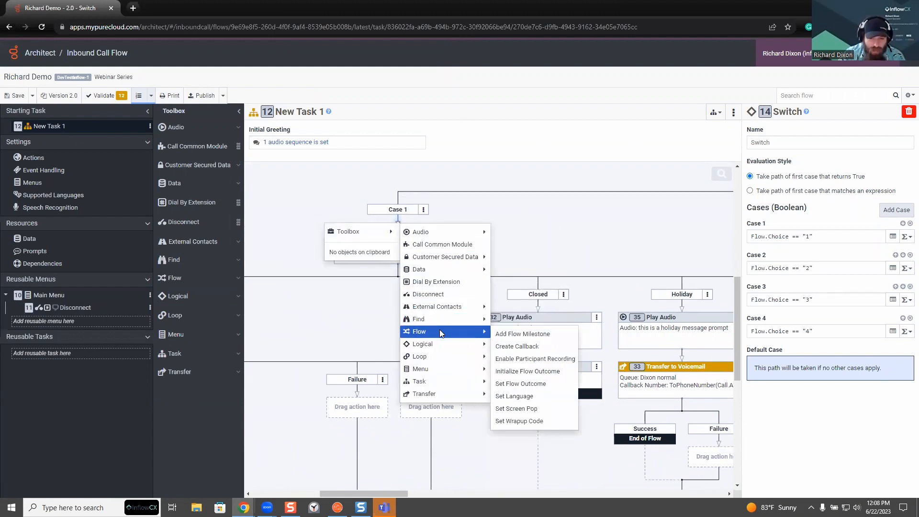
{"action": "mouse_move", "coordinate": [537, 383]}
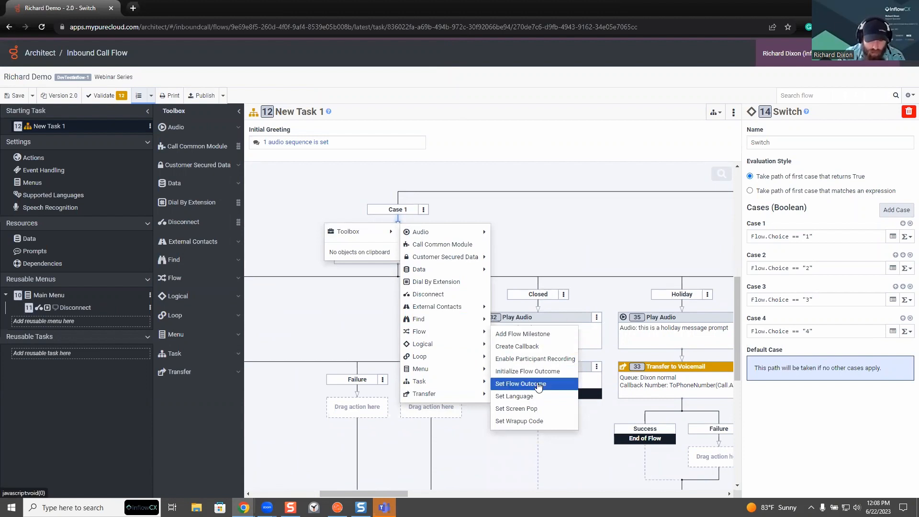
Add a Set Flow Outcome action under Case 1 using the webinar outcome with value Success.
{"action": "left_click", "coordinate": [520, 383]}
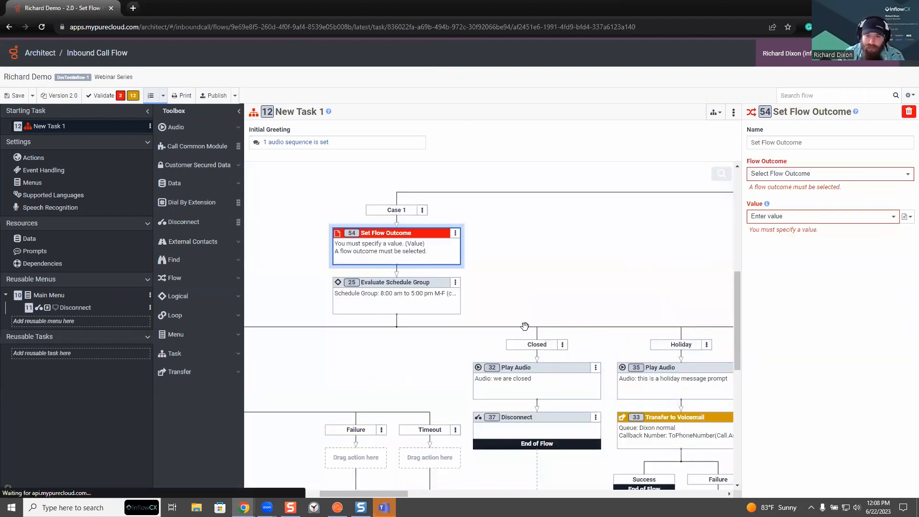
{"action": "left_click", "coordinate": [828, 173]}
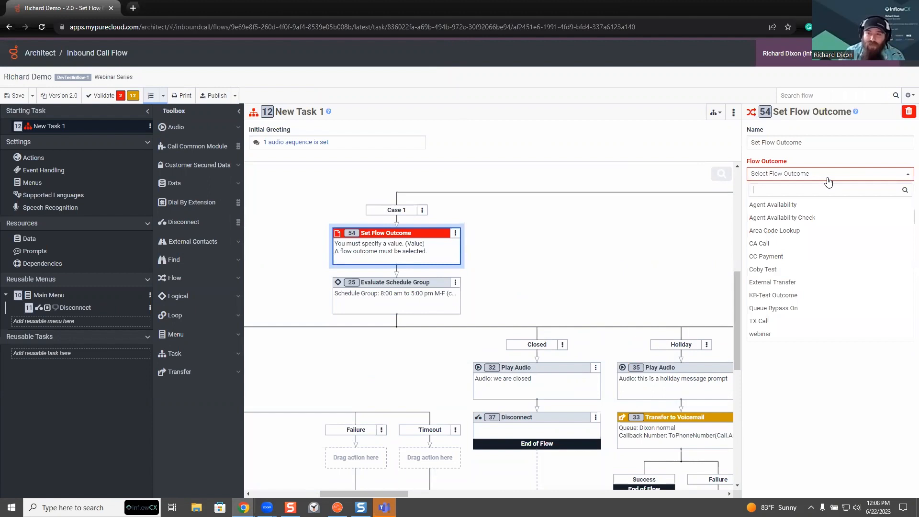
{"action": "mouse_move", "coordinate": [771, 281]}
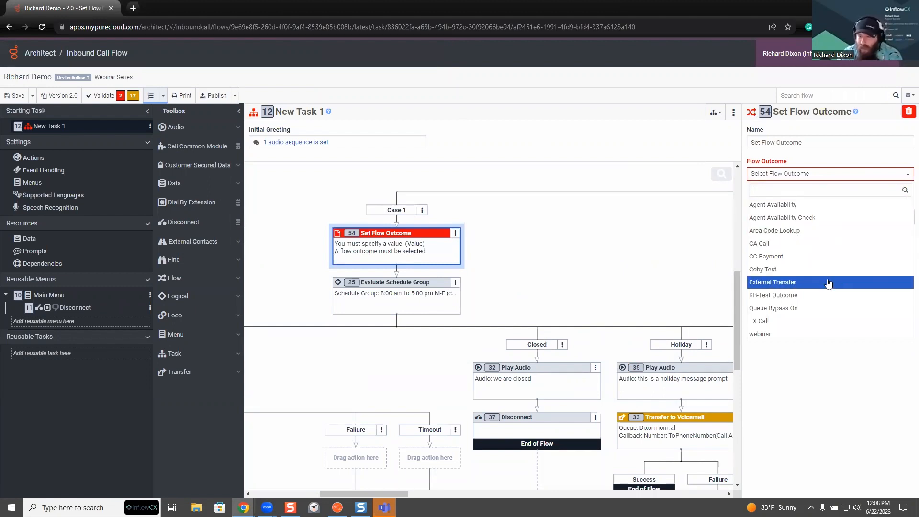
{"action": "left_click", "coordinate": [760, 333]}
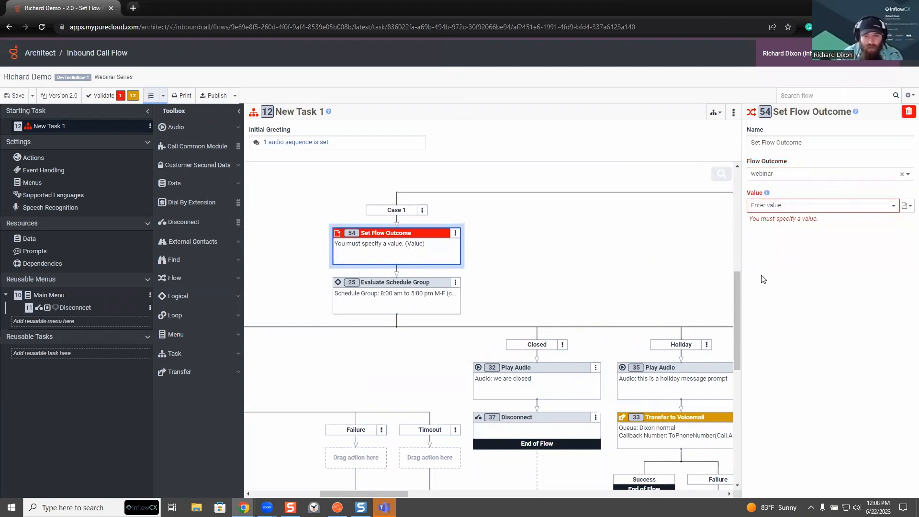
{"action": "left_click", "coordinate": [821, 205]}
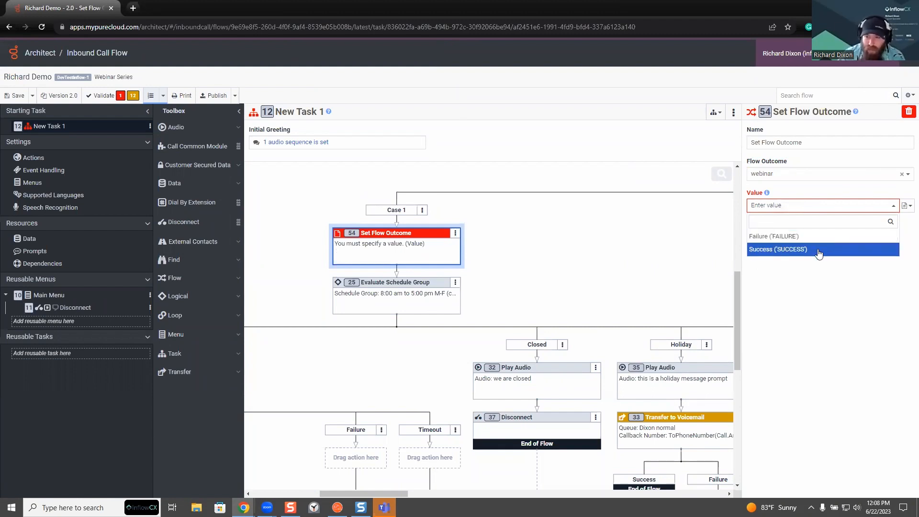
{"action": "left_click", "coordinate": [777, 249]}
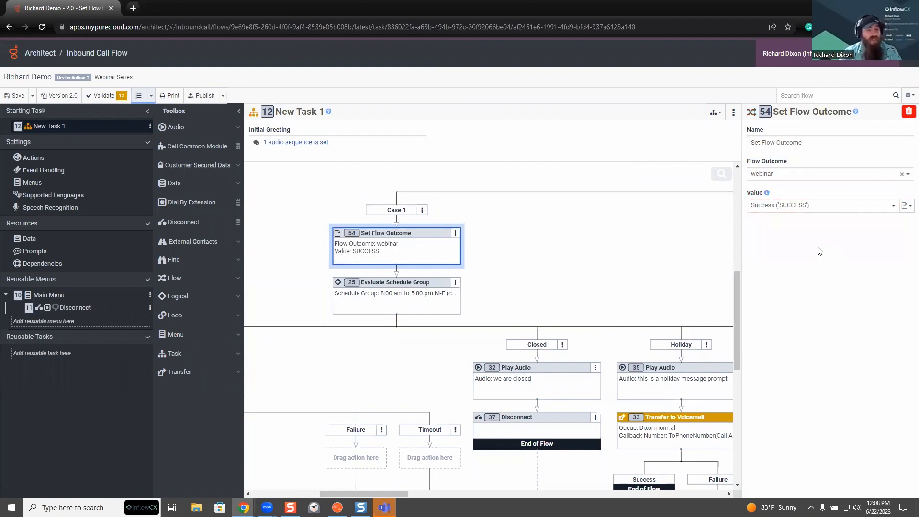
{"action": "mouse_move", "coordinate": [465, 268]}
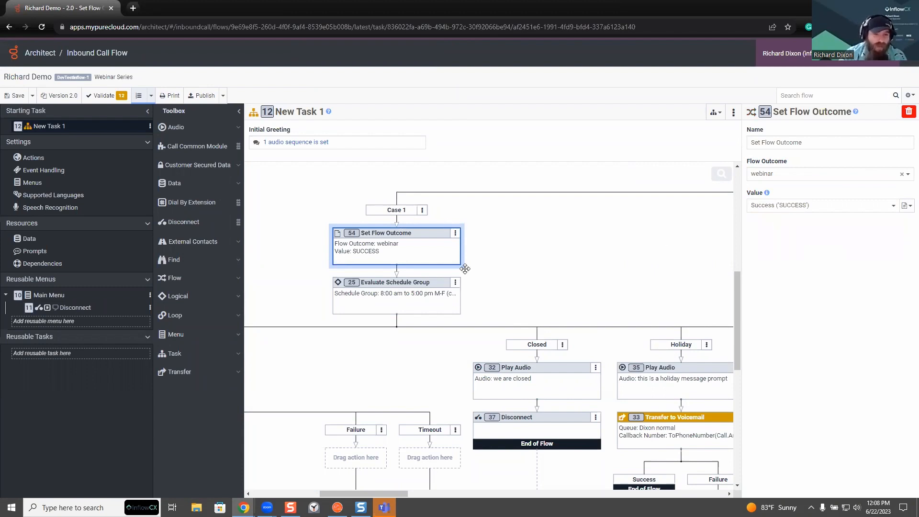
{"action": "mouse_move", "coordinate": [389, 249]}
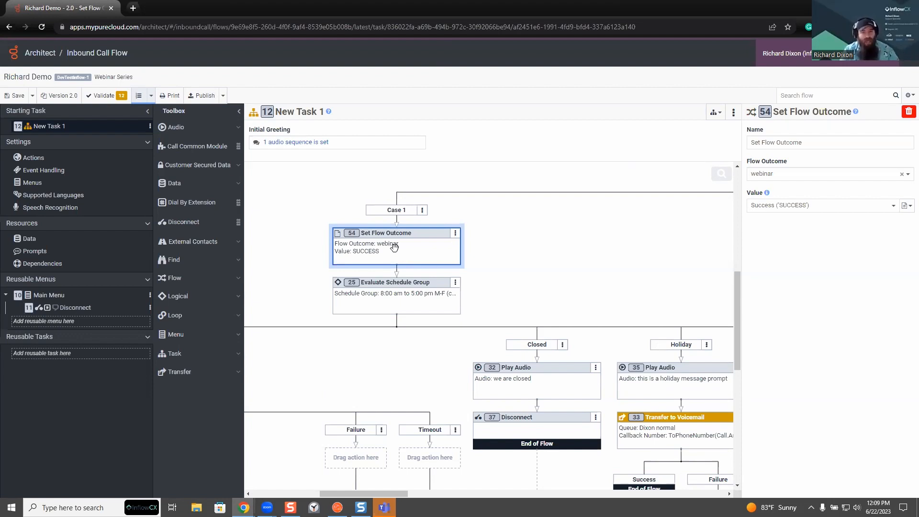
{"action": "mouse_move", "coordinate": [565, 224]}
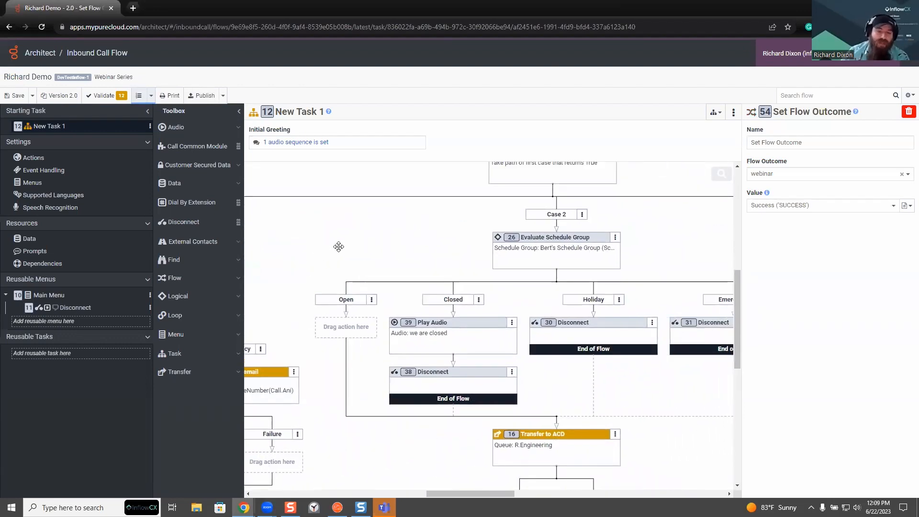
{"action": "mouse_move", "coordinate": [427, 228]}
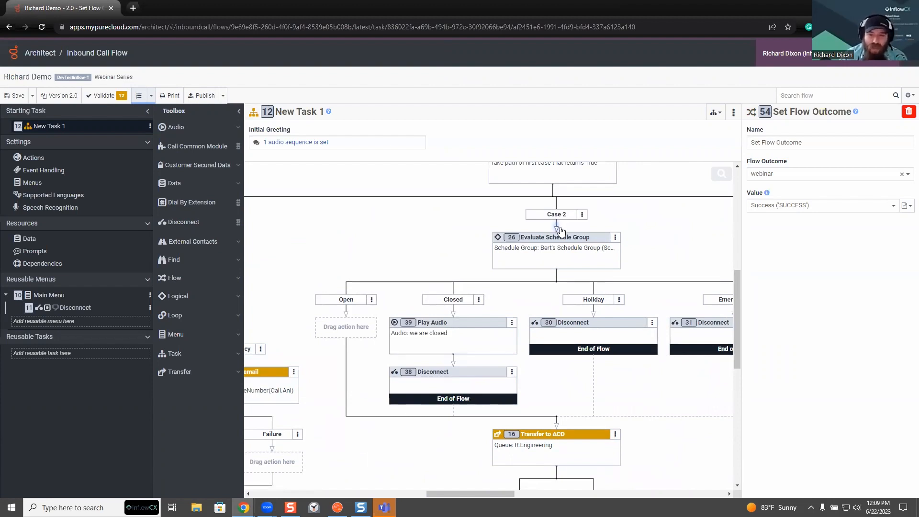
Insert a Set External Tag action under Case 2 from the Toolbox Data actions.
{"action": "right_click", "coordinate": [556, 237]}
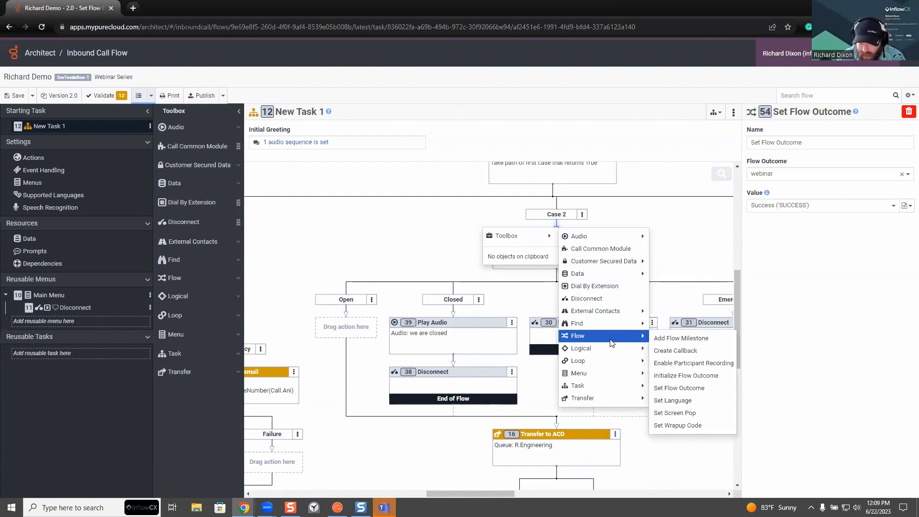
{"action": "mouse_move", "coordinate": [610, 348]}
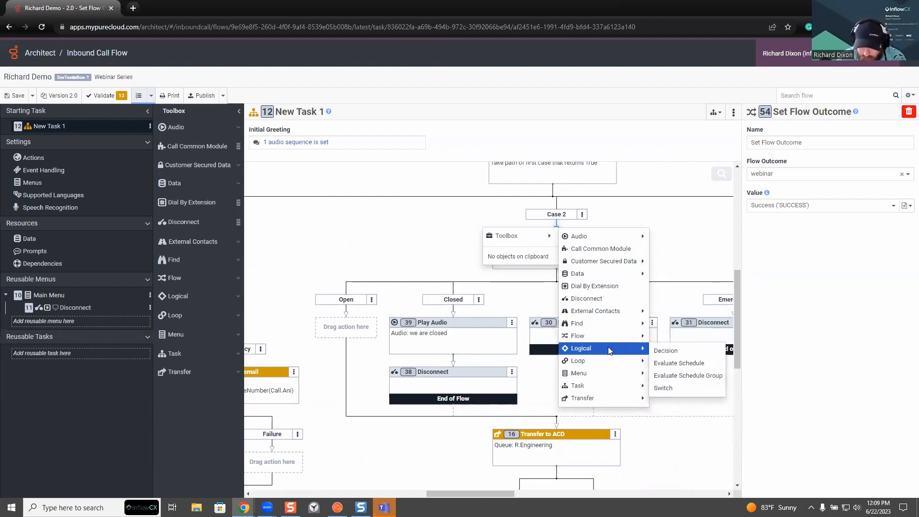
{"action": "mouse_move", "coordinate": [603, 385]}
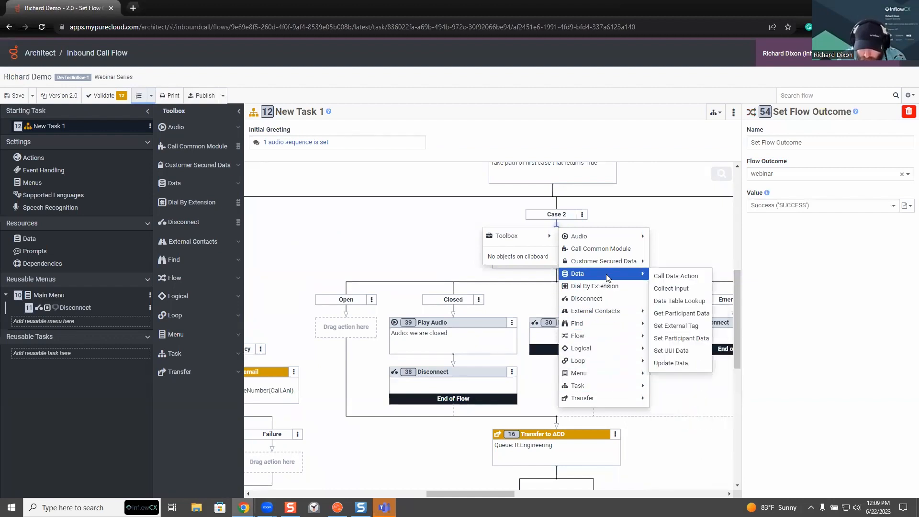
{"action": "mouse_move", "coordinate": [677, 326]}
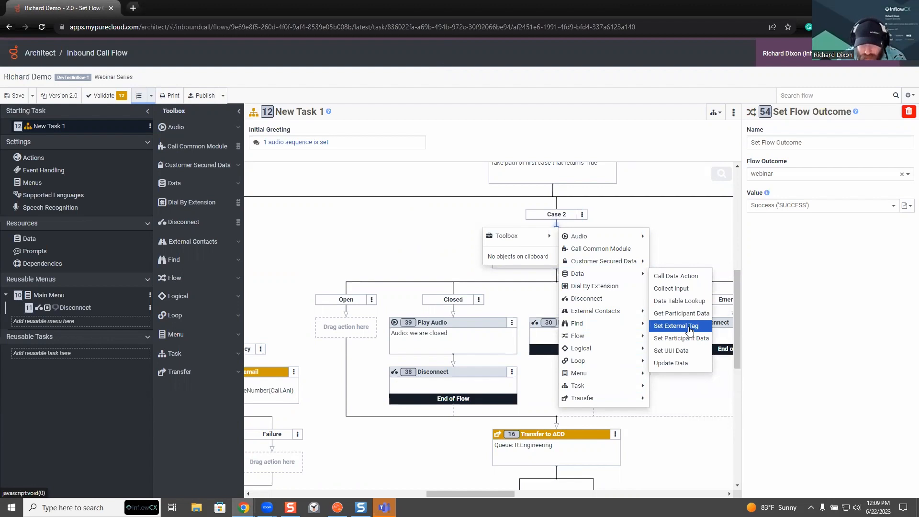
{"action": "left_click", "coordinate": [678, 326]}
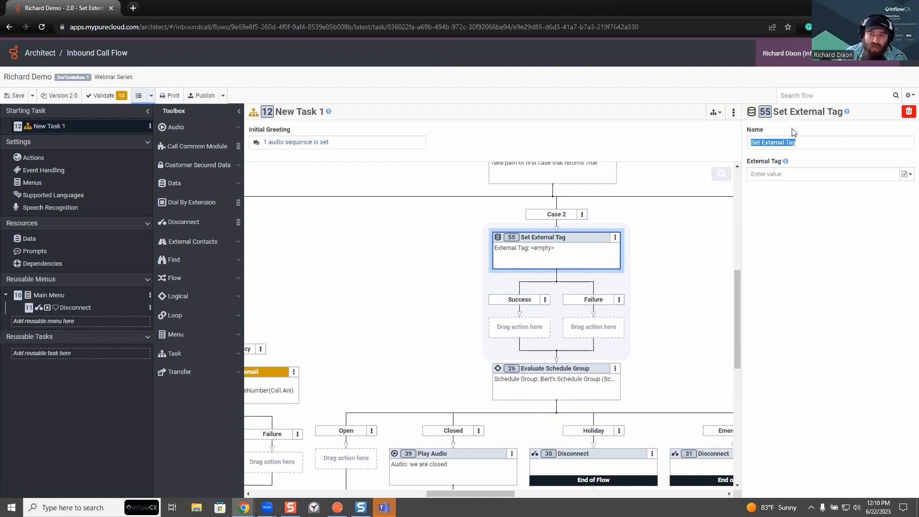
Name the Set External Tag action 'webinar' and give it the tag value 'case 2'.
{"action": "type", "text": "w"}
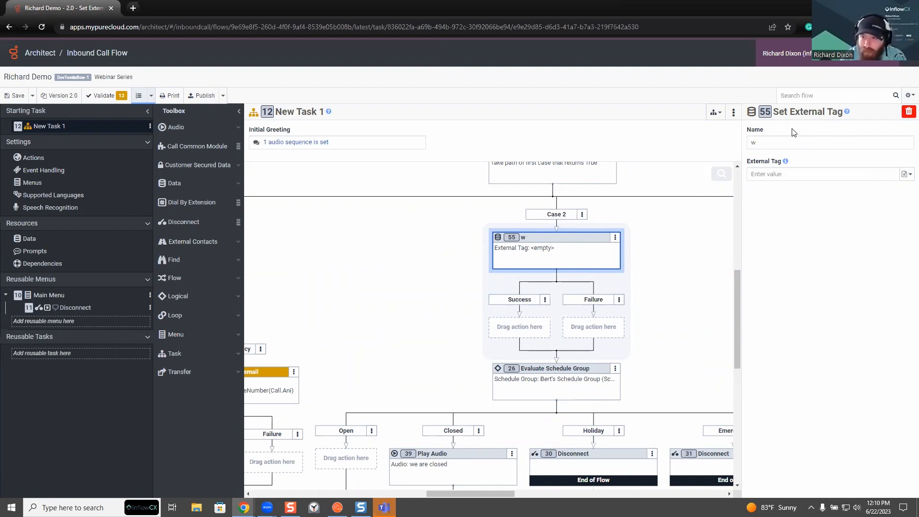
{"action": "type", "text": "ebinar"}
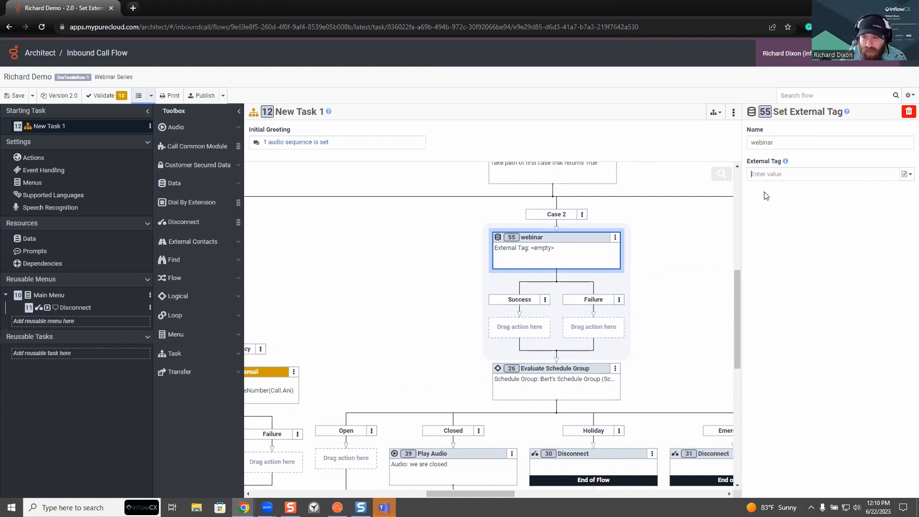
{"action": "type", "text": "case 2"}
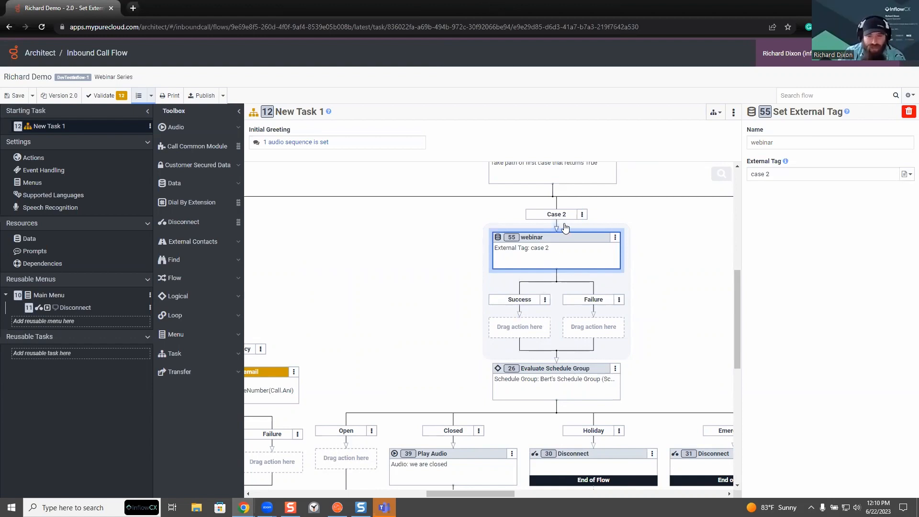
{"action": "mouse_move", "coordinate": [553, 261]}
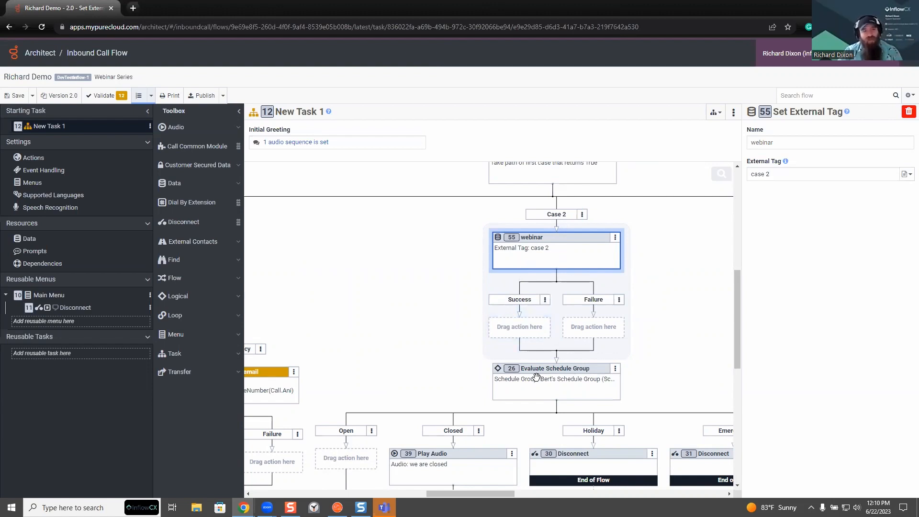
{"action": "mouse_move", "coordinate": [535, 379]}
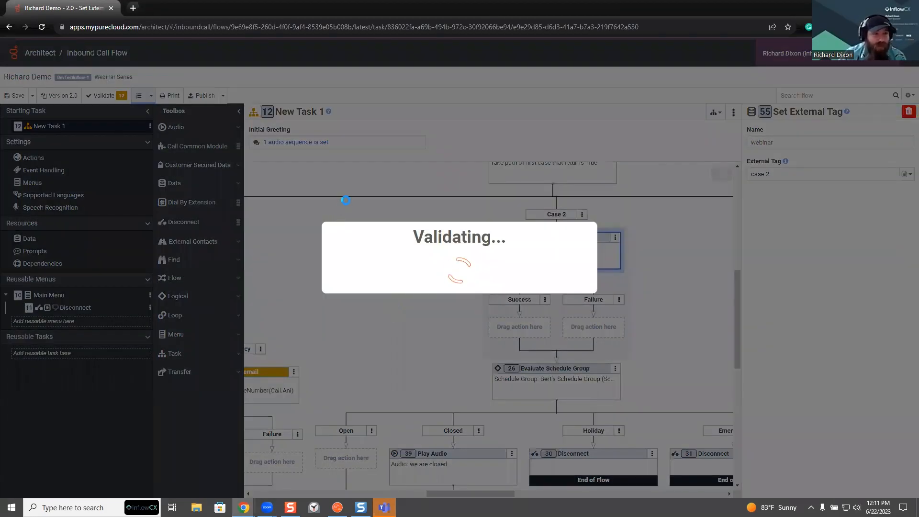
Publish the inbound call flow and return toward the inbound call flows list.
{"action": "left_click", "coordinate": [204, 94]}
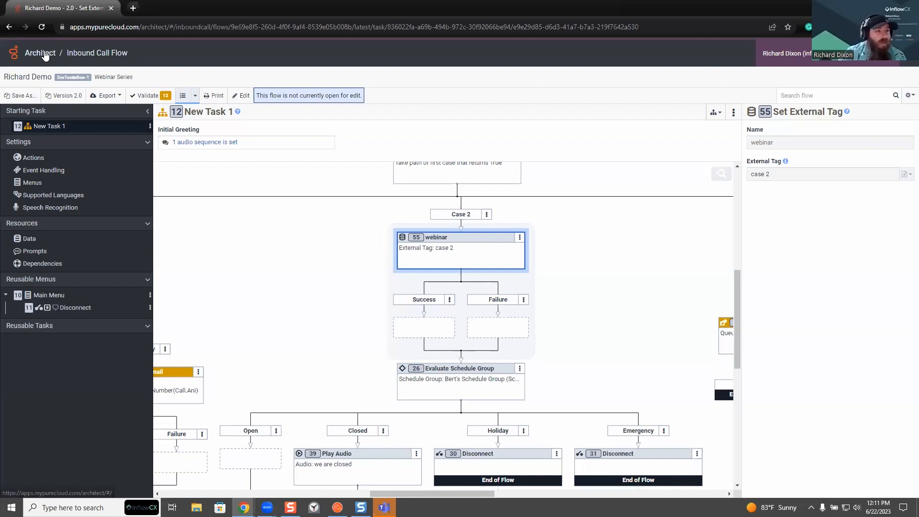
{"action": "left_click", "coordinate": [40, 52]}
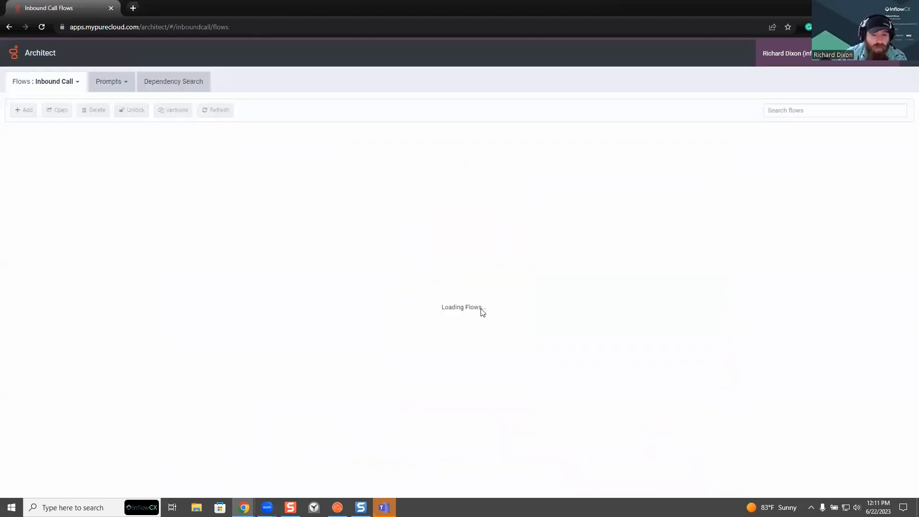
Leave Architect for Admin and bring up the Call Routing page via a 'rou' search.
{"action": "left_click", "coordinate": [44, 81]}
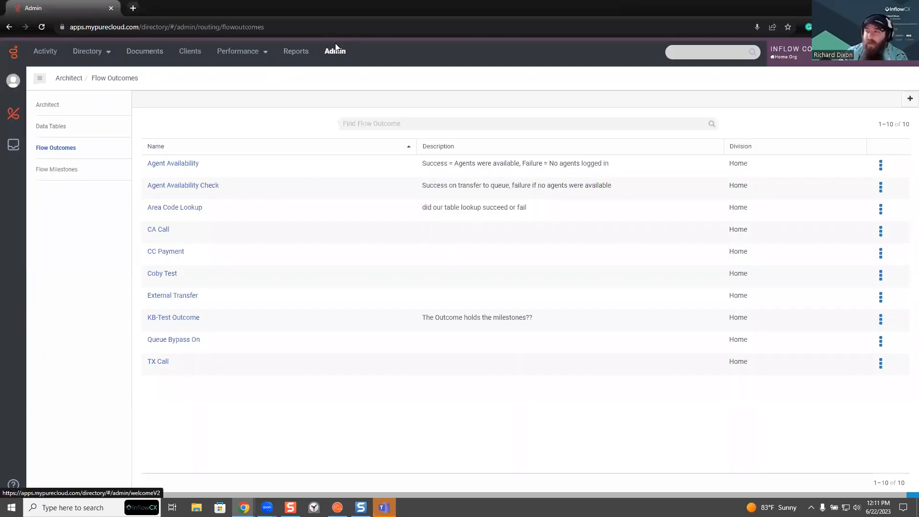
{"action": "left_click", "coordinate": [334, 51]}
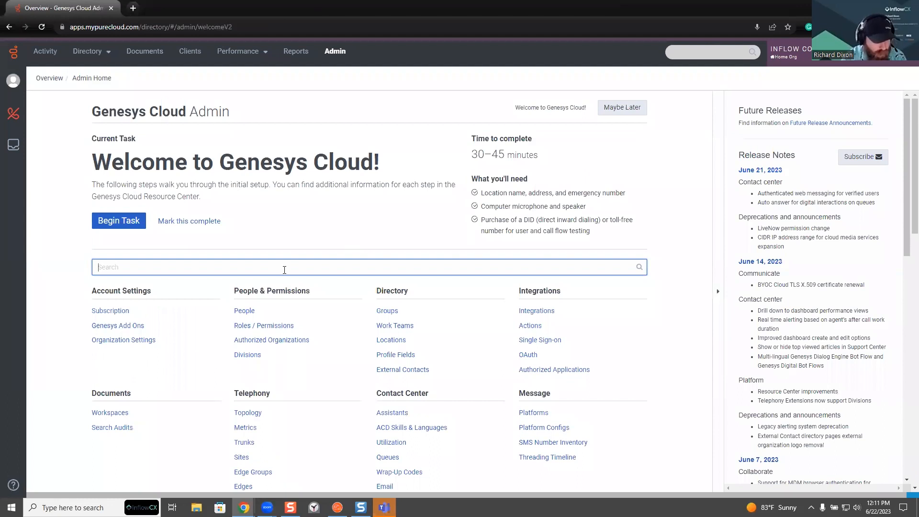
{"action": "type", "text": "rou"}
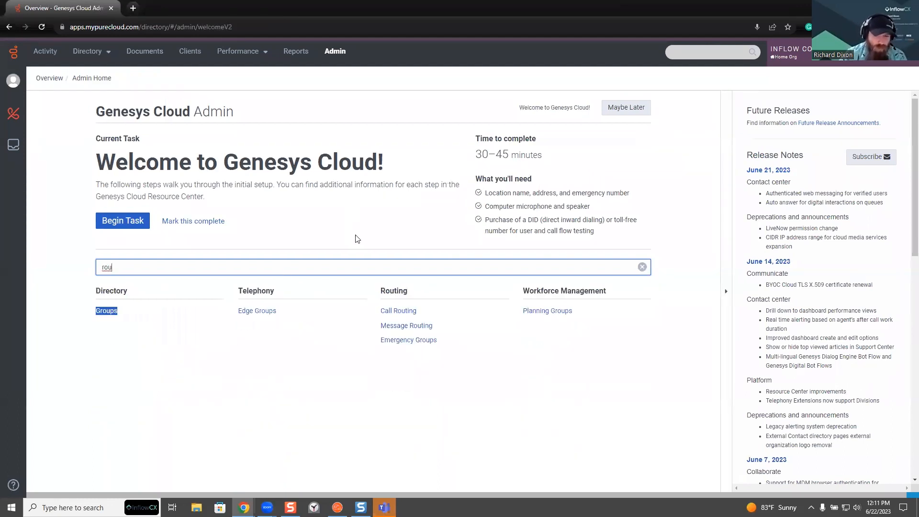
{"action": "left_click", "coordinate": [399, 310]}
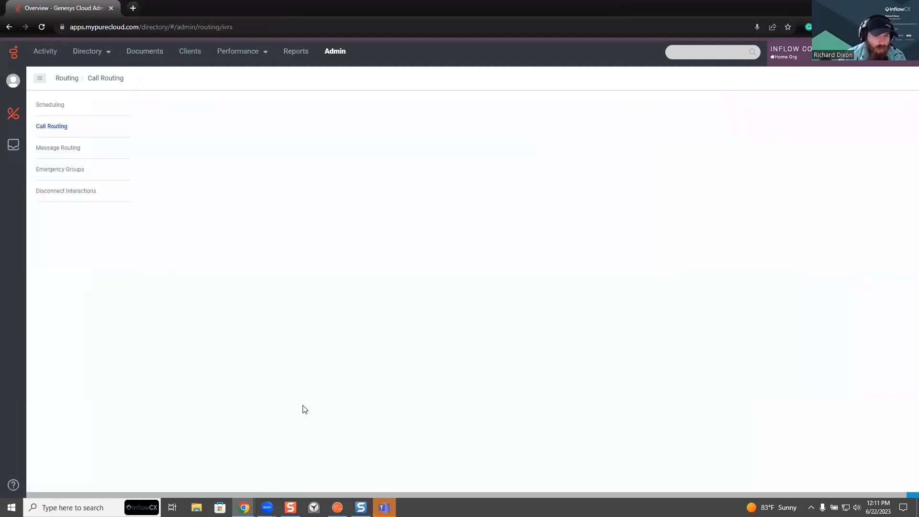
{"action": "mouse_move", "coordinate": [305, 190]}
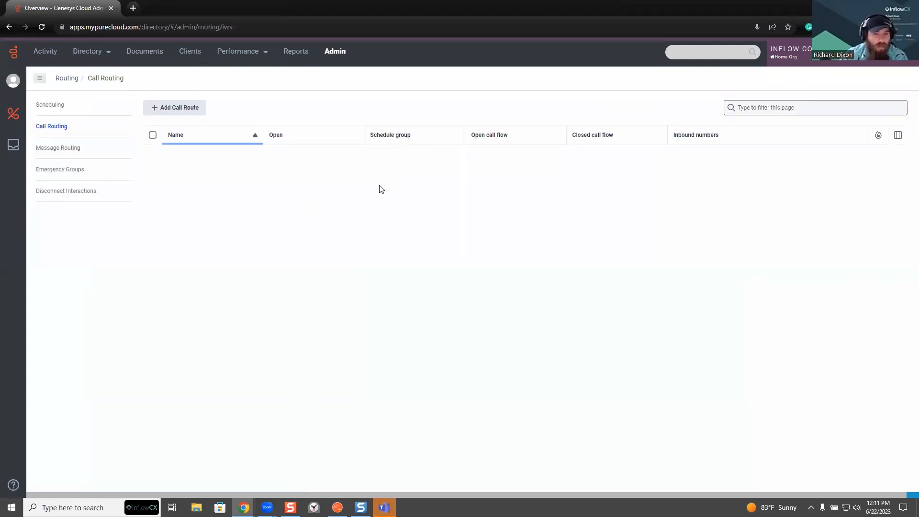
{"action": "mouse_move", "coordinate": [364, 194]}
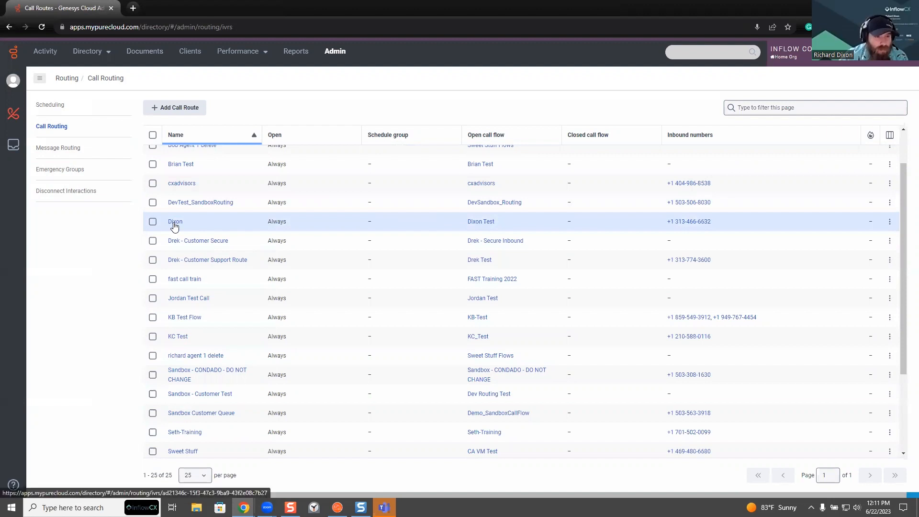
Route the Dixon call route to the Richard Demo flow and save it.
{"action": "left_click", "coordinate": [175, 221]}
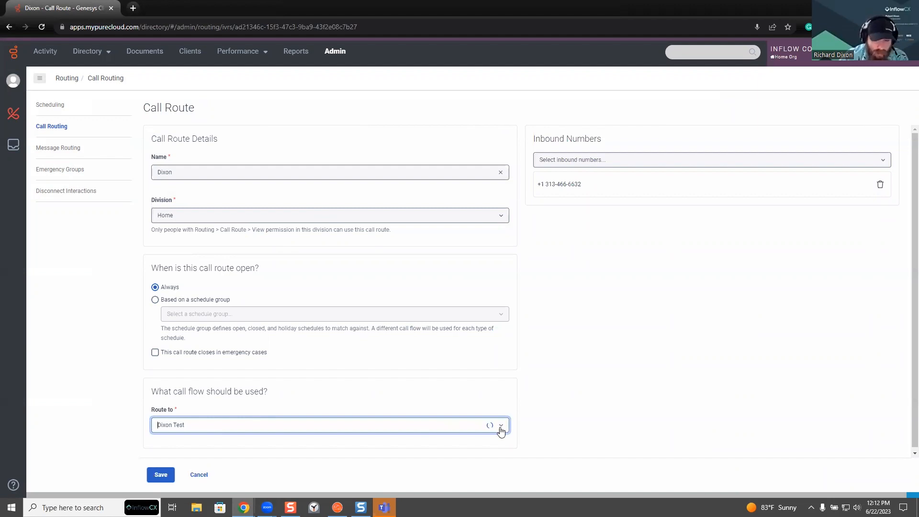
{"action": "left_click", "coordinate": [501, 426]}
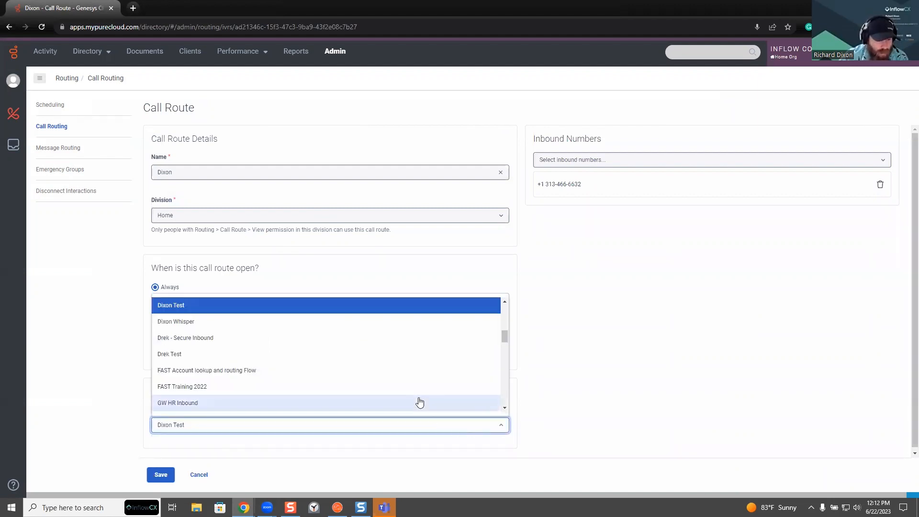
{"action": "scroll", "scroll_direction": "down", "scroll_amount": 3}
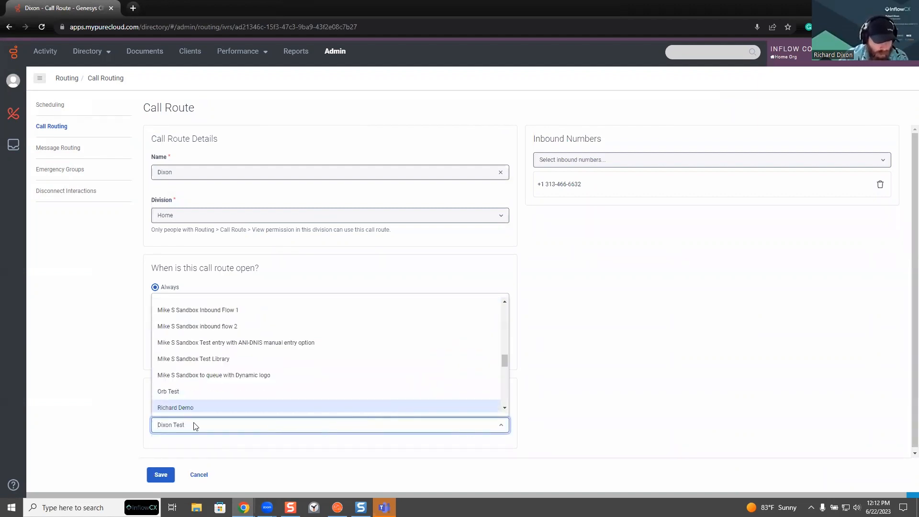
{"action": "type", "text": "ric"}
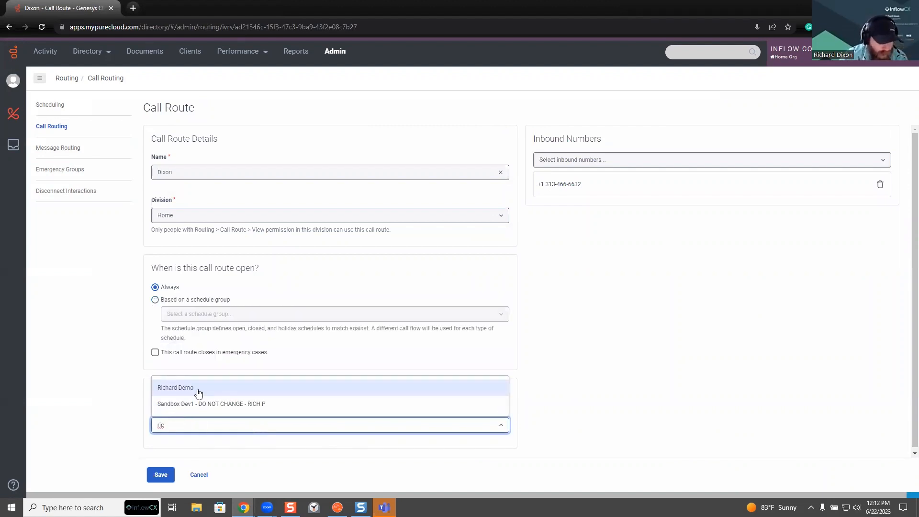
{"action": "left_click", "coordinate": [176, 388]}
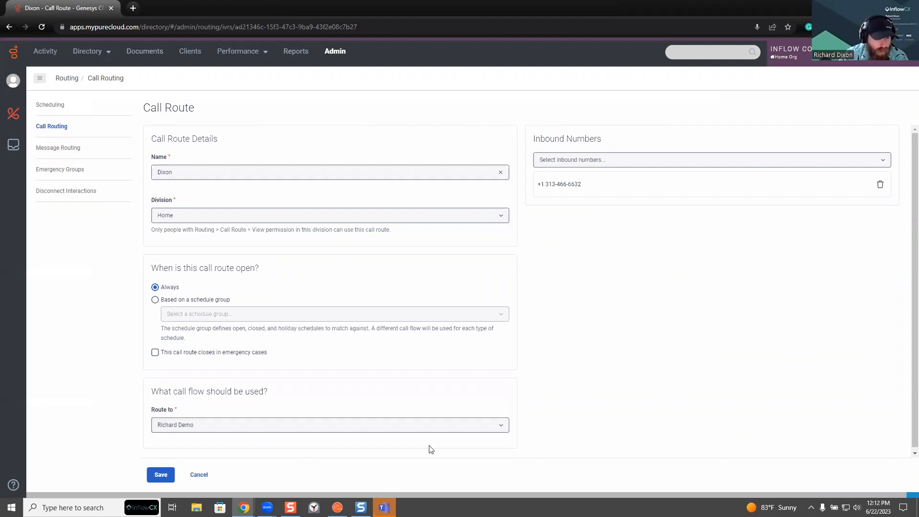
{"action": "left_click", "coordinate": [161, 474]}
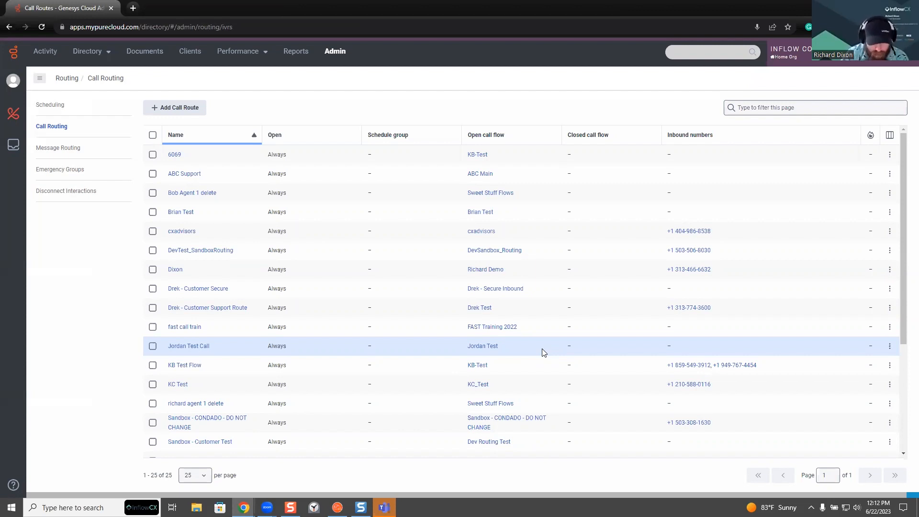
{"action": "mouse_move", "coordinate": [307, 357]}
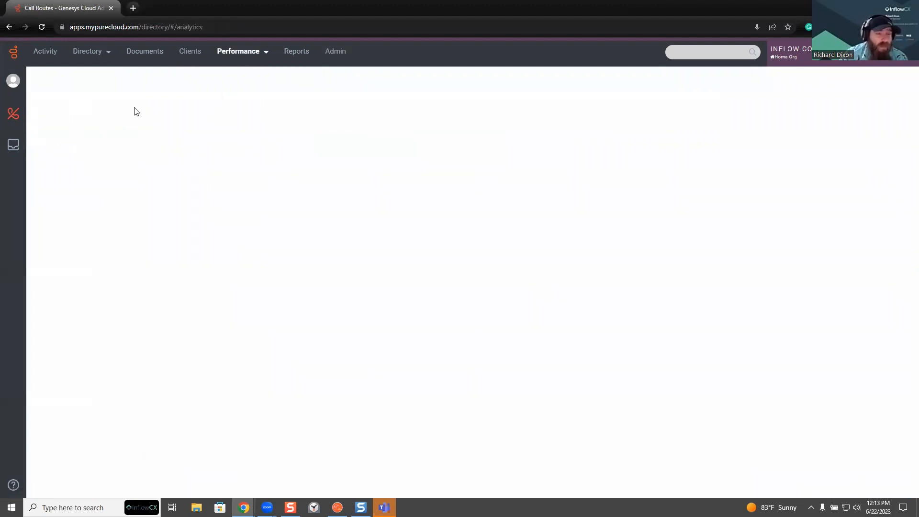
{"action": "mouse_move", "coordinate": [180, 103]}
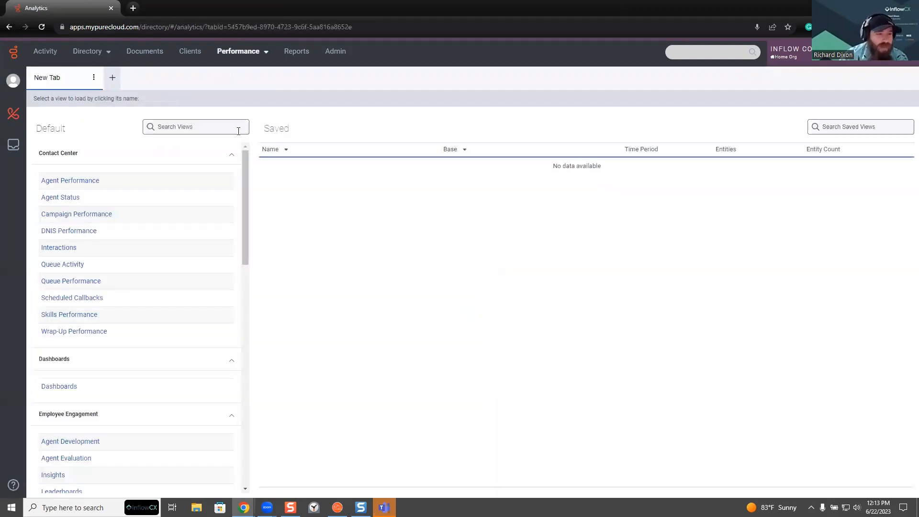
{"action": "mouse_move", "coordinate": [58, 247]}
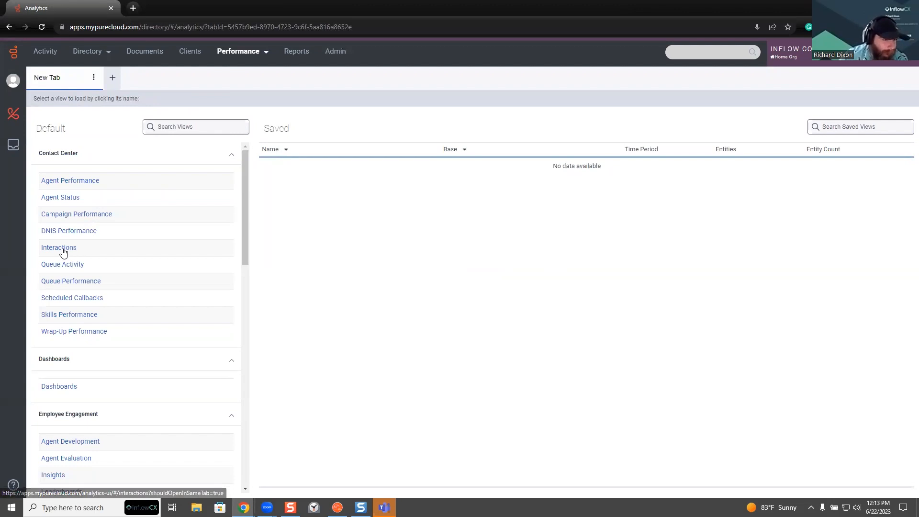
Open the Interactions view and the Springfield IL inbound test call's details.
{"action": "left_click", "coordinate": [59, 247]}
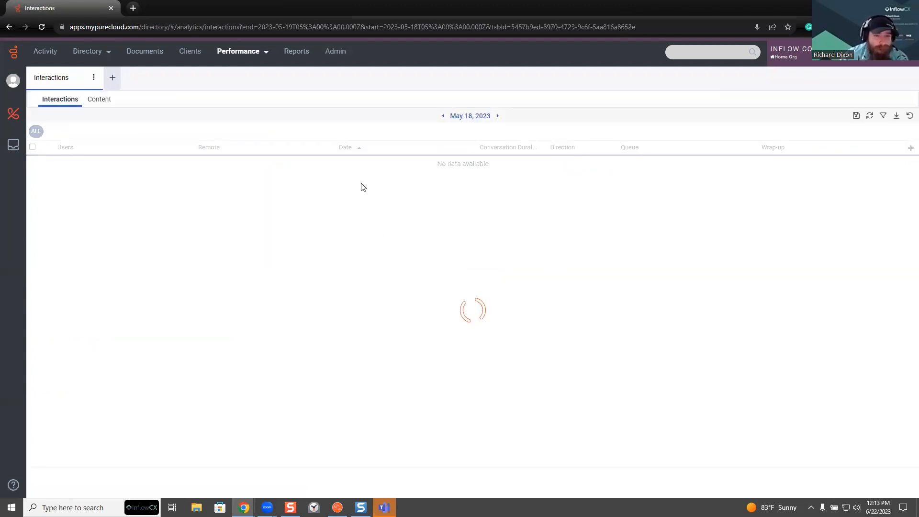
{"action": "left_click", "coordinate": [469, 115]}
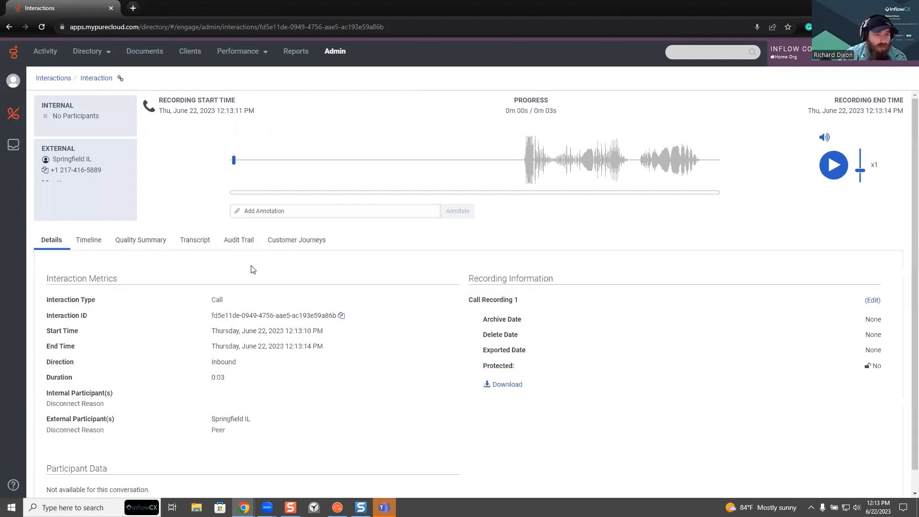
Return from the interaction details to the June 22, 2023 interactions list.
{"action": "scroll", "scroll_direction": "down", "scroll_amount": 3}
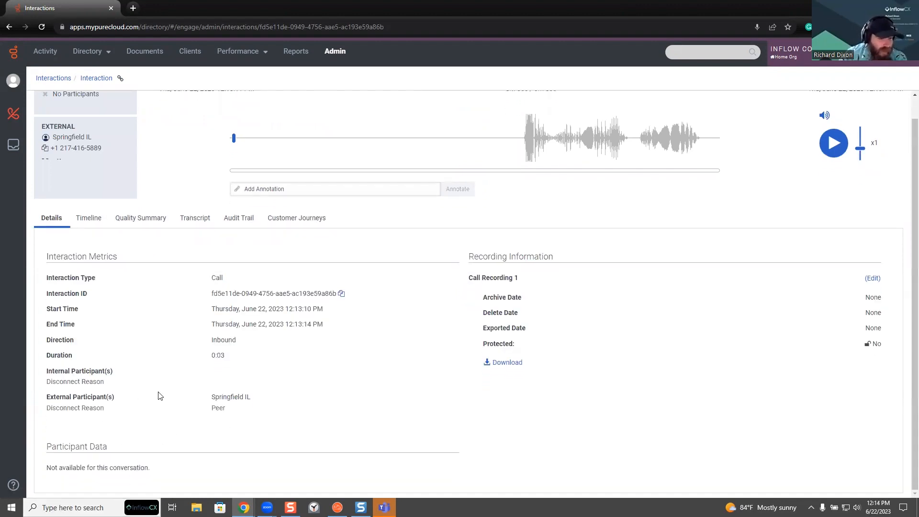
{"action": "left_click", "coordinate": [54, 78]}
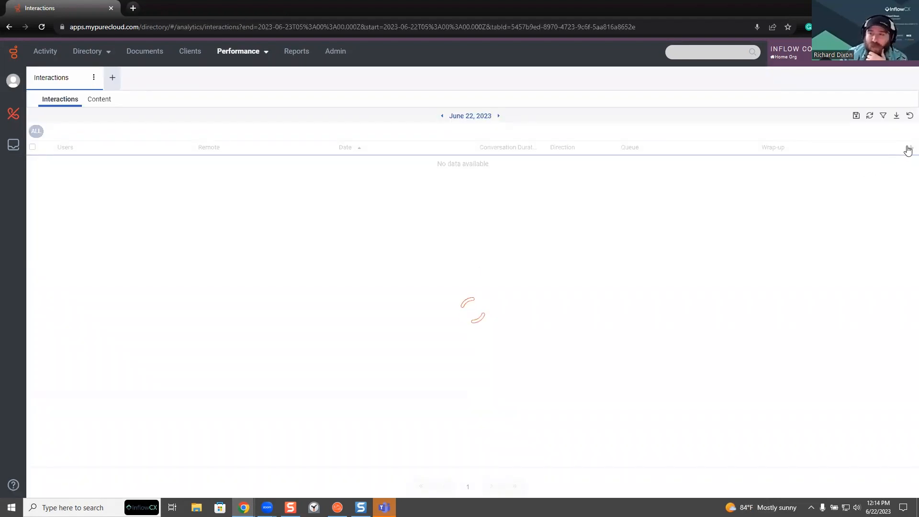
Add the Outcome success column from the Table Columns panel, leaving Incomplete outcomes unticked.
{"action": "left_click", "coordinate": [767, 147]}
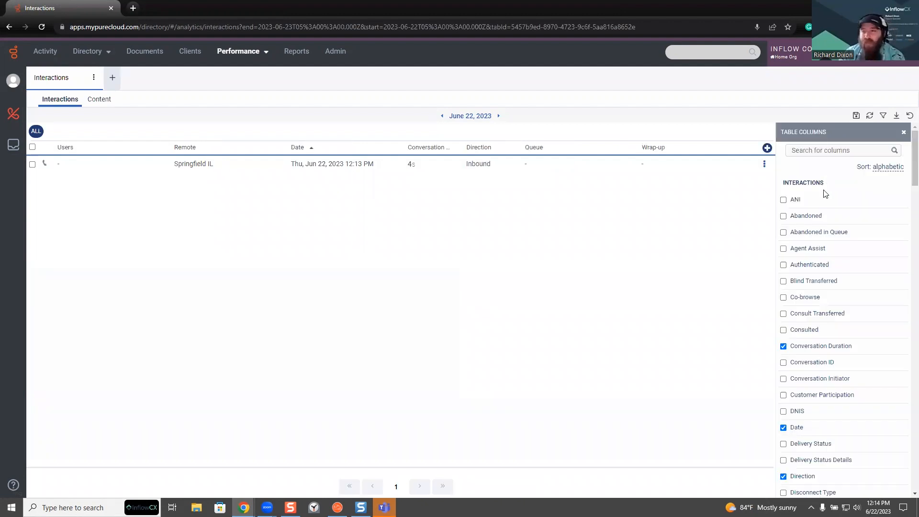
{"action": "scroll", "scroll_direction": "down", "scroll_amount": 3}
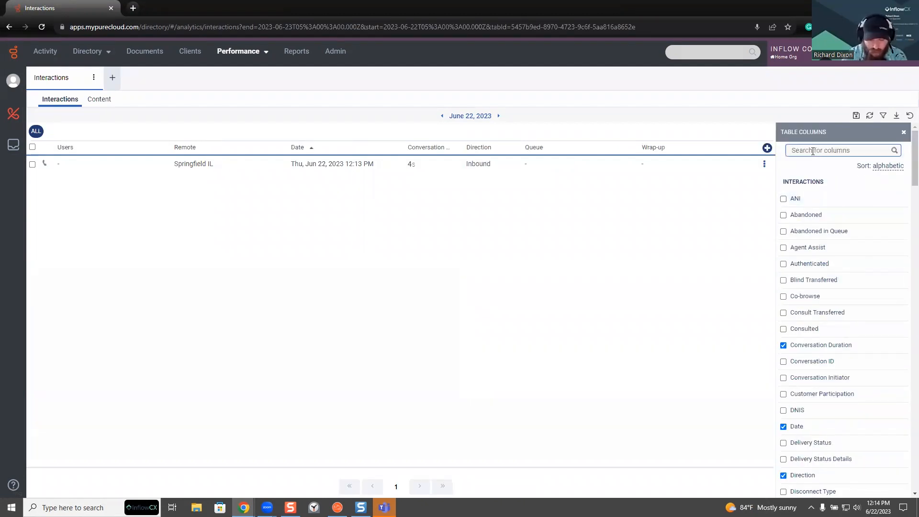
{"action": "type", "text": "out"}
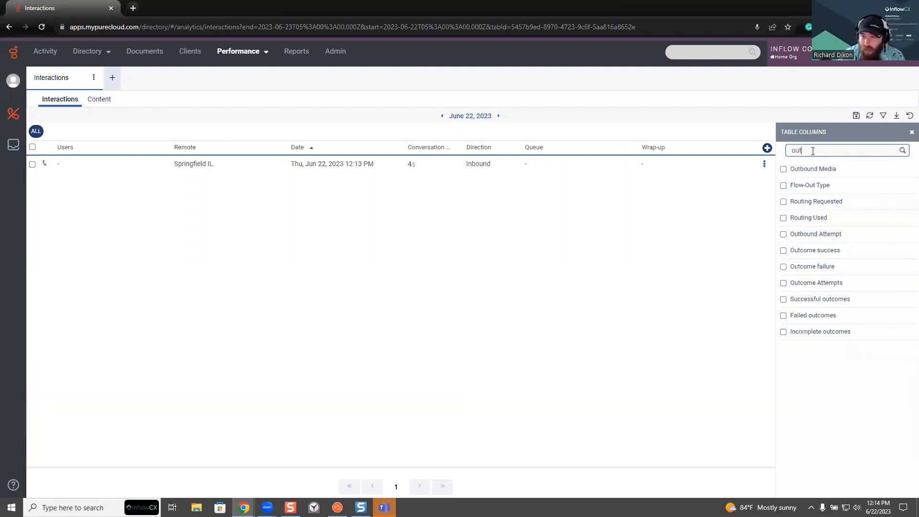
{"action": "mouse_move", "coordinate": [815, 250]}
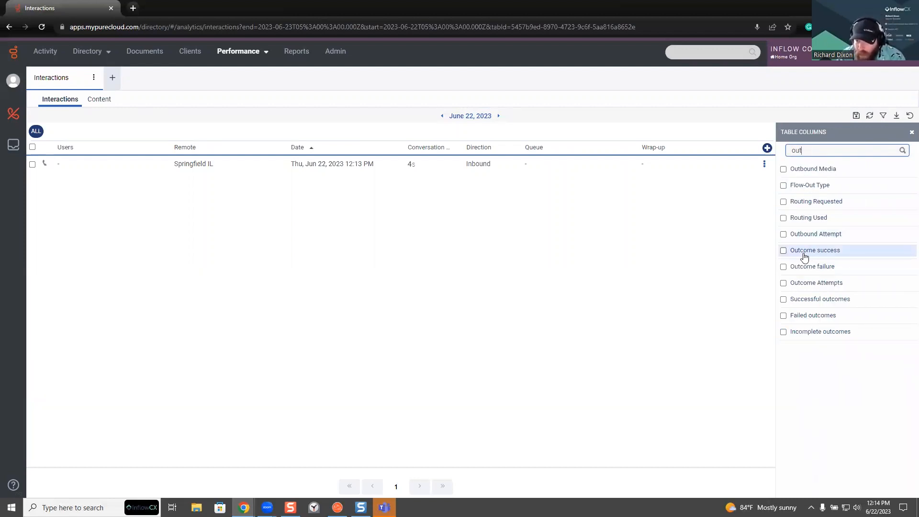
{"action": "left_click", "coordinate": [783, 251]}
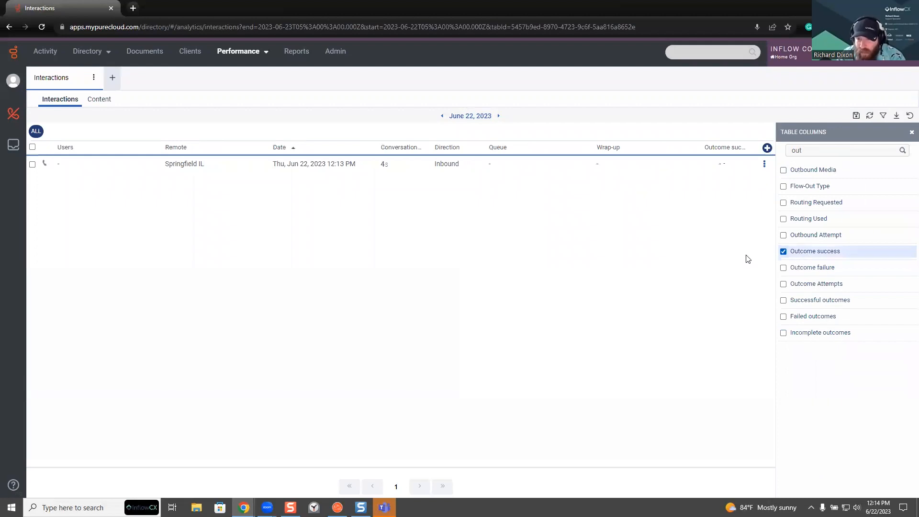
{"action": "mouse_move", "coordinate": [792, 271]}
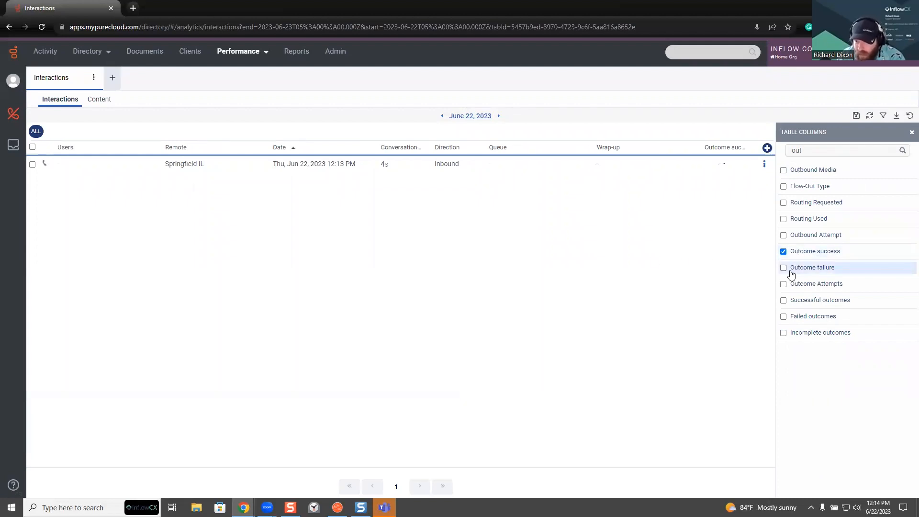
{"action": "mouse_move", "coordinate": [815, 251]}
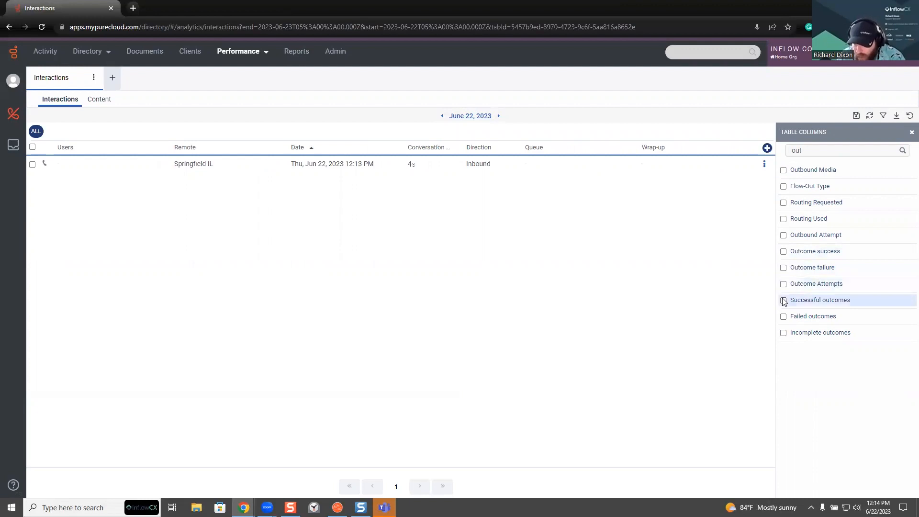
{"action": "mouse_move", "coordinate": [814, 316]}
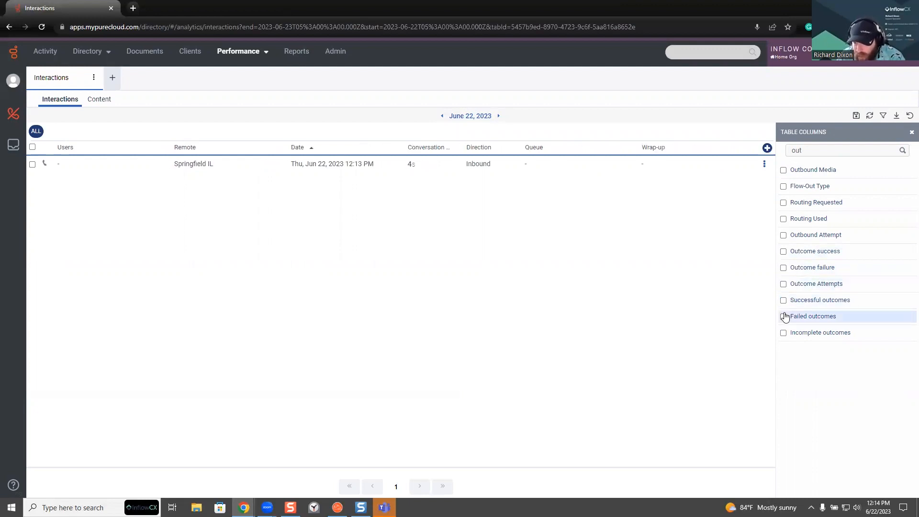
{"action": "left_click", "coordinate": [784, 333]}
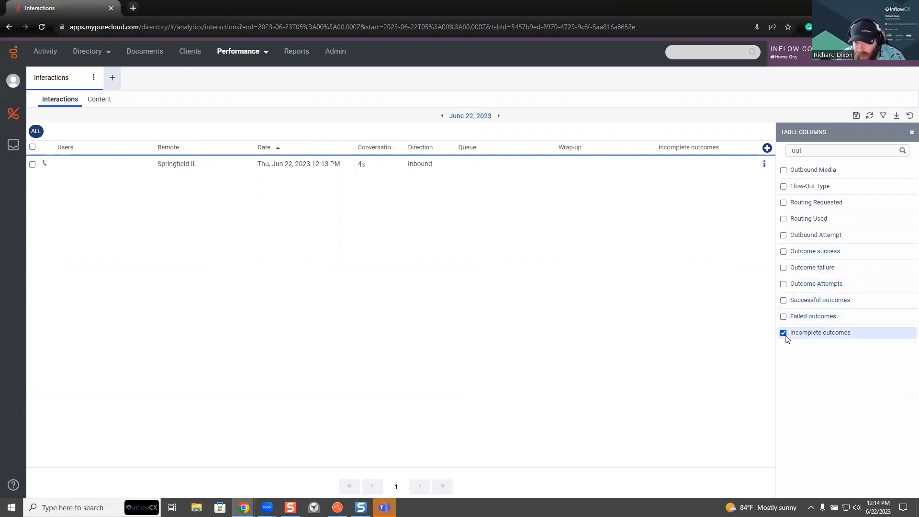
{"action": "left_click", "coordinate": [784, 333]}
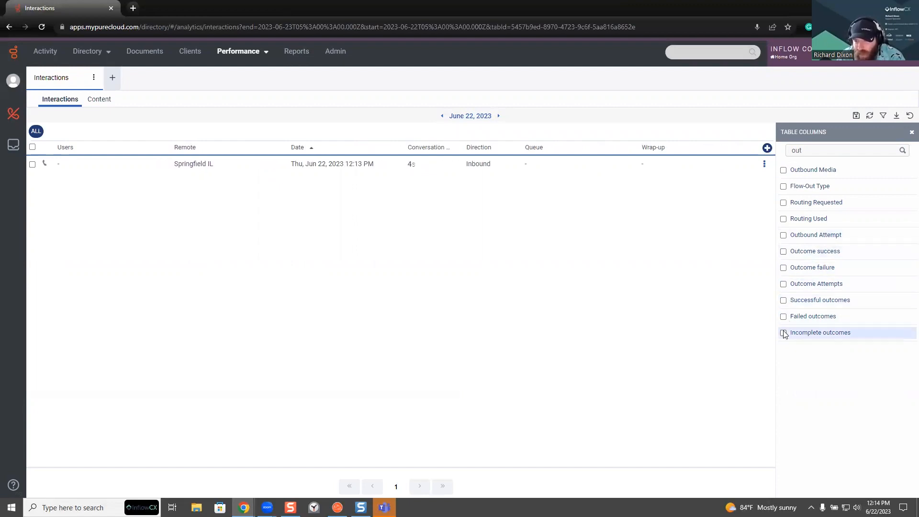
{"action": "mouse_move", "coordinate": [809, 260]}
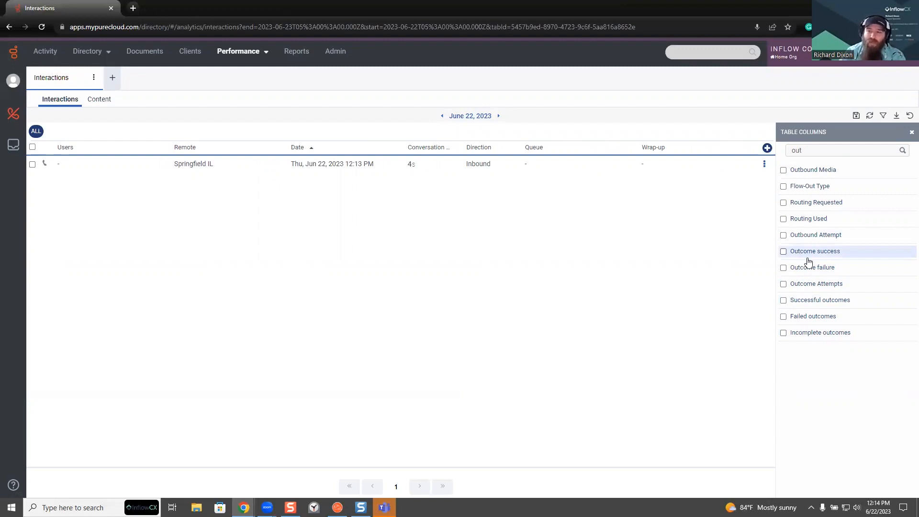
{"action": "left_click", "coordinate": [784, 251]}
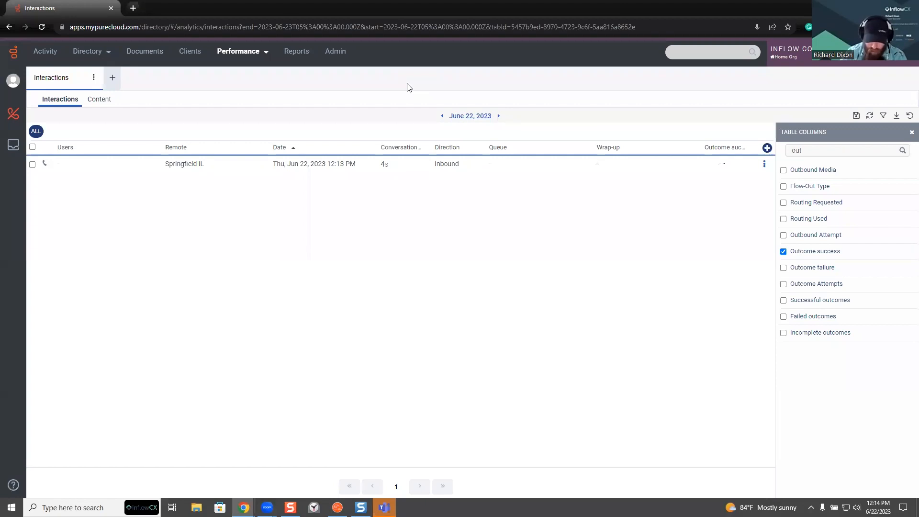
{"action": "mouse_move", "coordinate": [101, 146]}
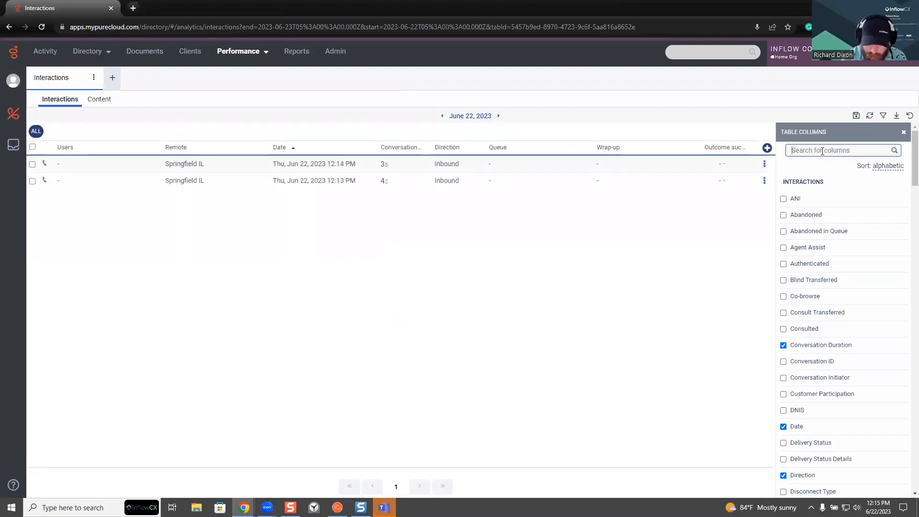
Add the External Tag column to the interactions table.
{"action": "type", "text": "tag"}
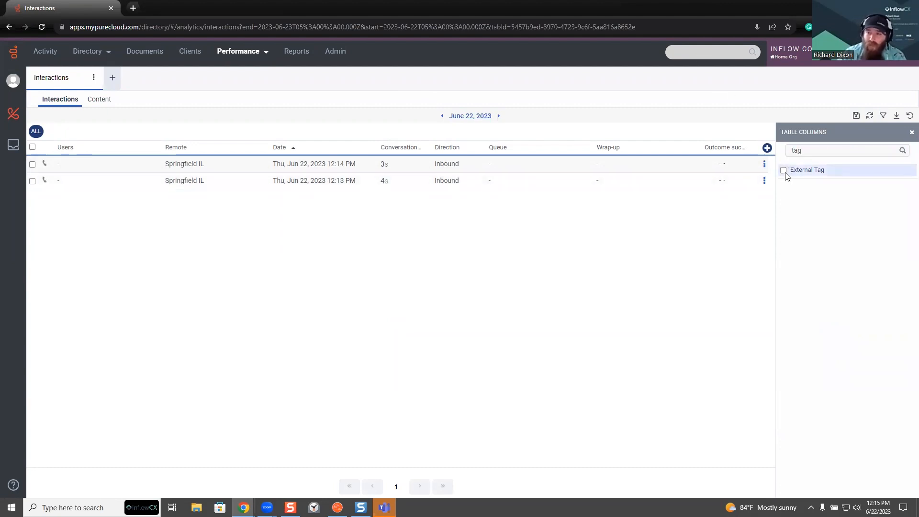
{"action": "left_click", "coordinate": [783, 169]}
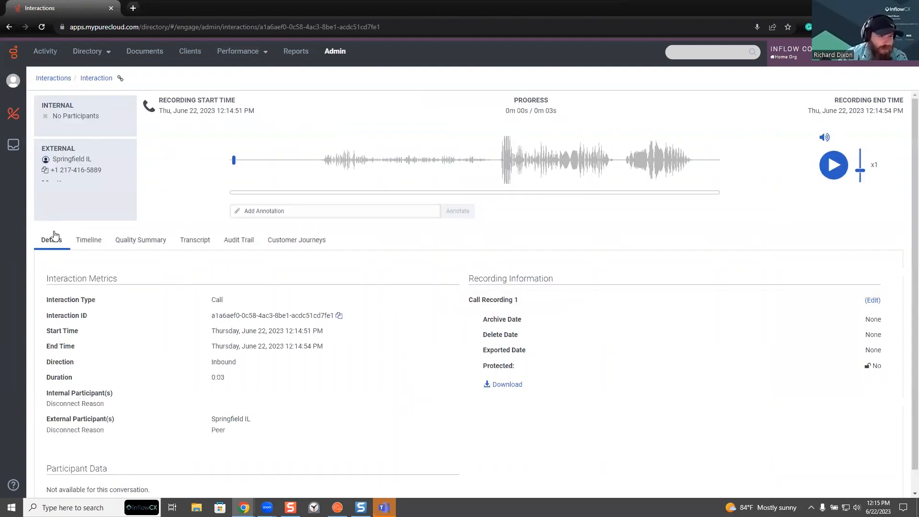
Return to the interactions list via the breadcrumb and refresh its results.
{"action": "scroll", "scroll_direction": "down", "scroll_amount": 3}
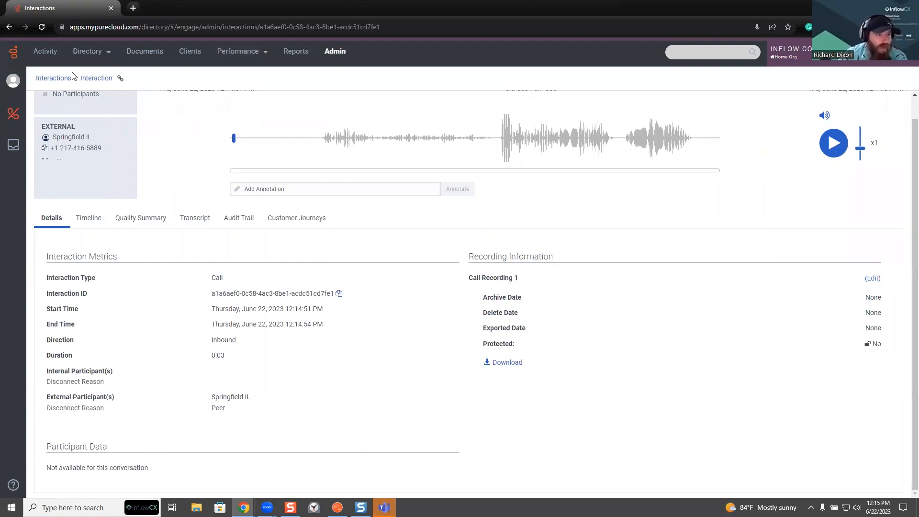
{"action": "left_click", "coordinate": [54, 77]}
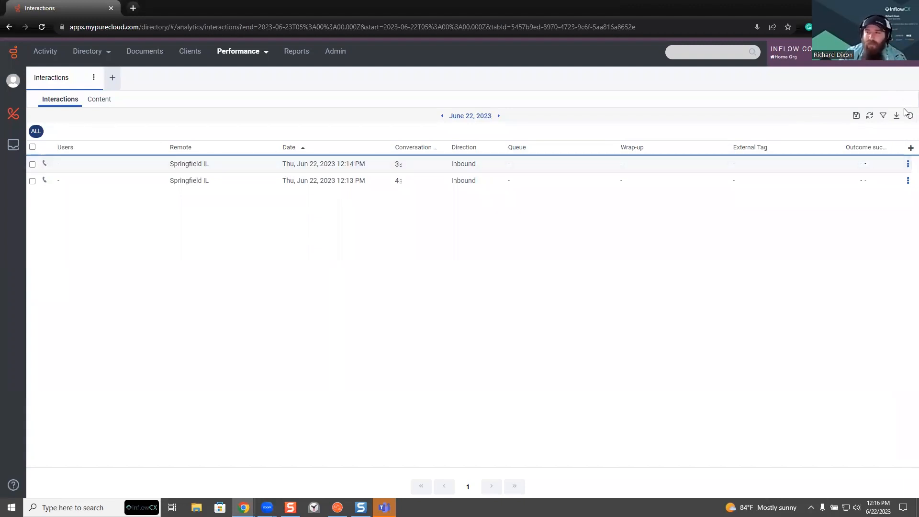
{"action": "left_click", "coordinate": [870, 115]}
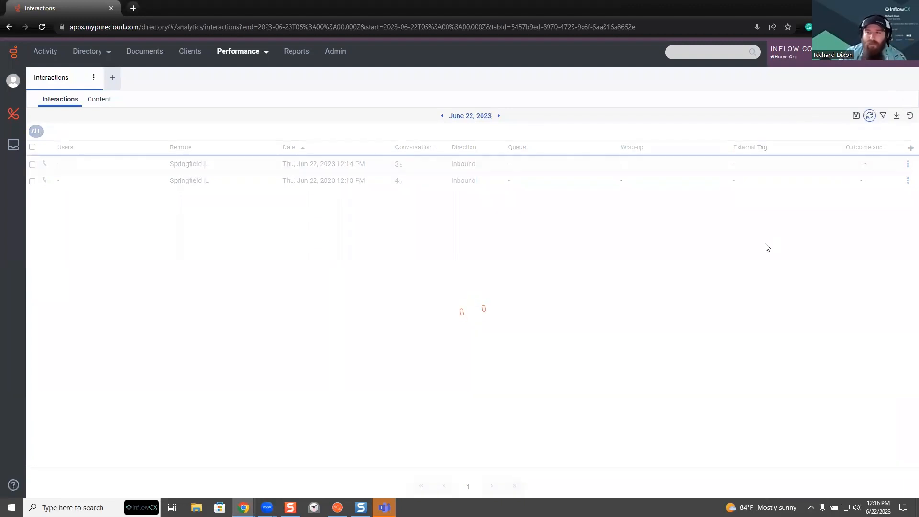